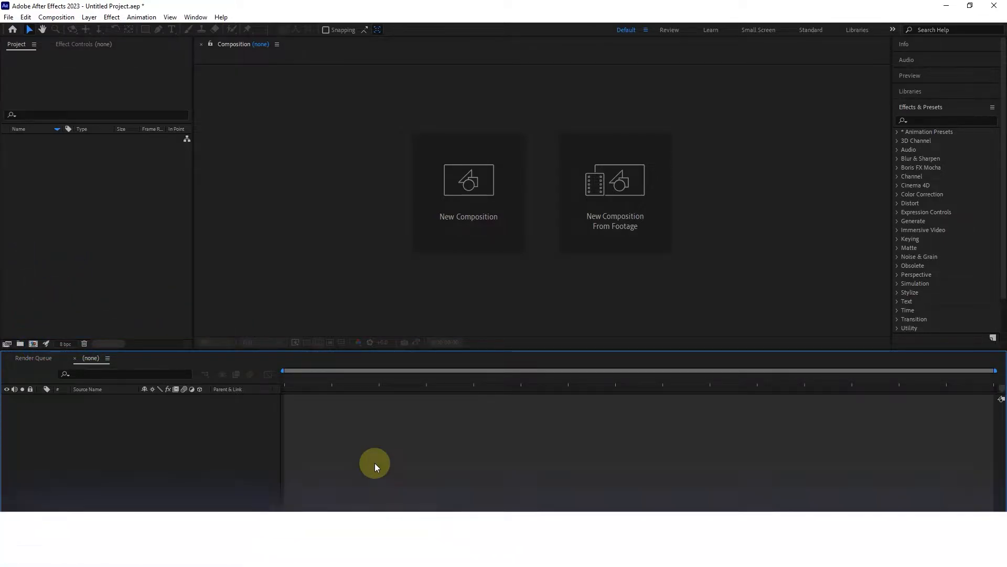
# Import the Cheetah and Mountains video files from the videos folder.
pyautogui.click(827, 499)
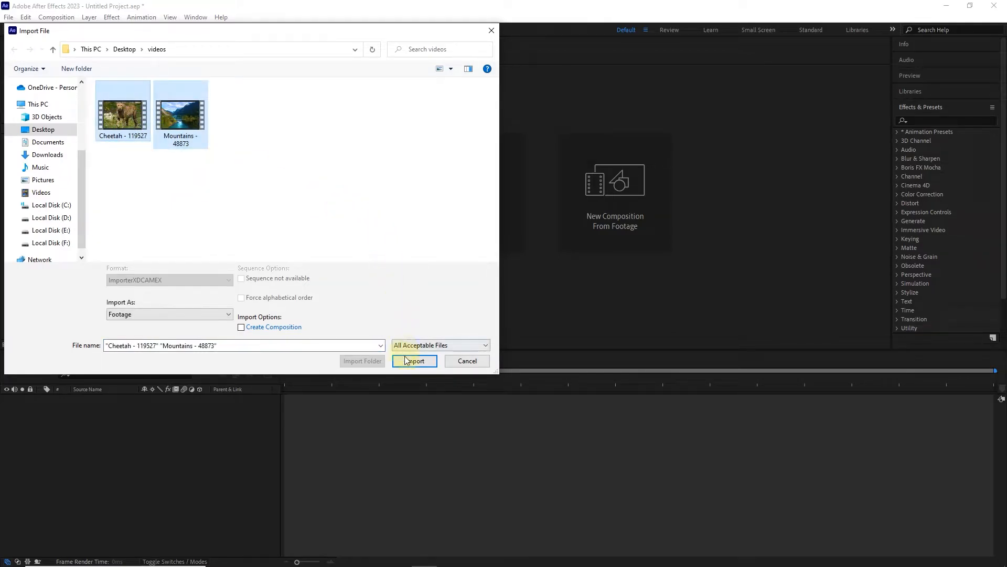
pyautogui.click(414, 360)
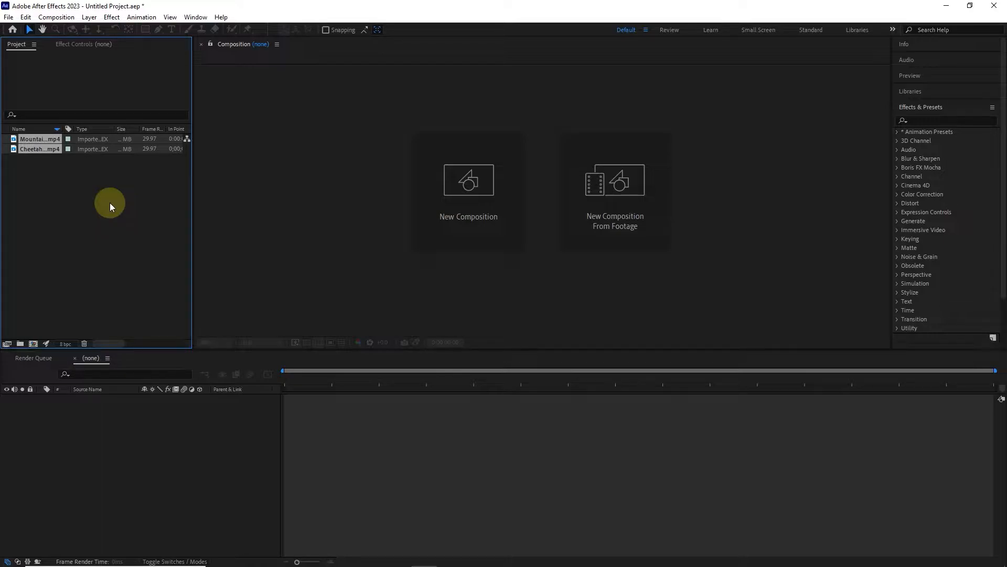
pyautogui.moveTo(442, 211)
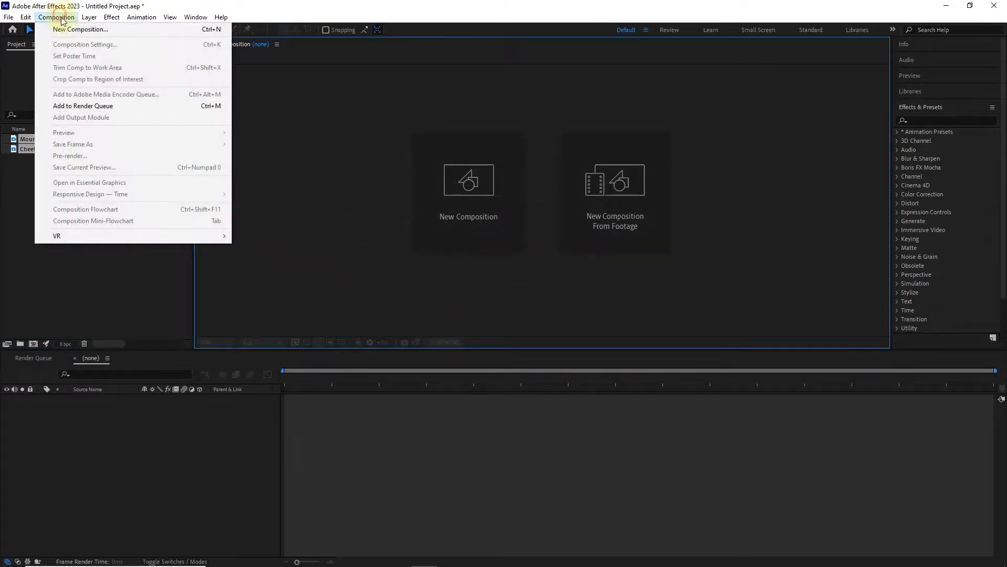
# Create a composition from the Cheetah footage clip in the Project panel.
pyautogui.click(303, 283)
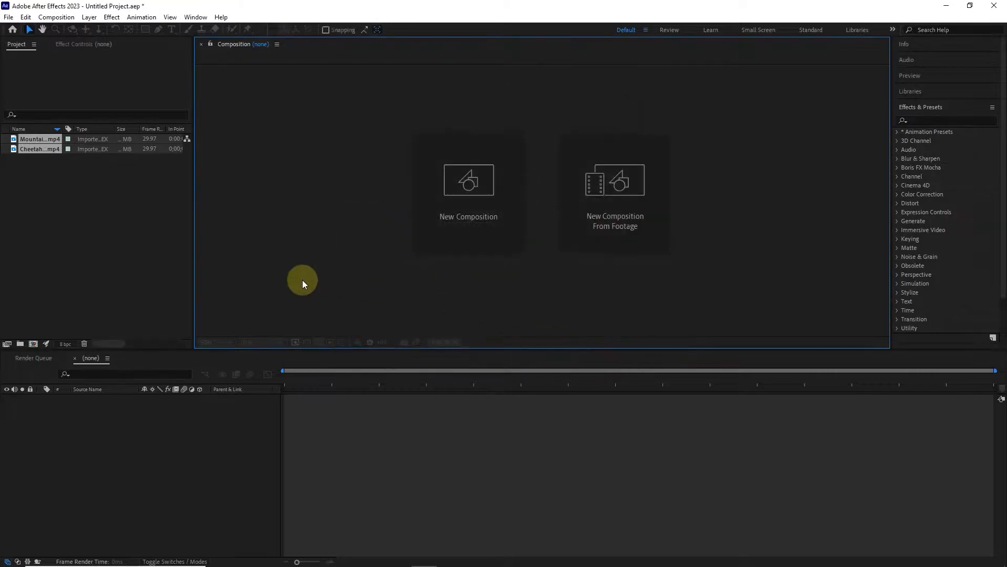
pyautogui.moveTo(221, 276)
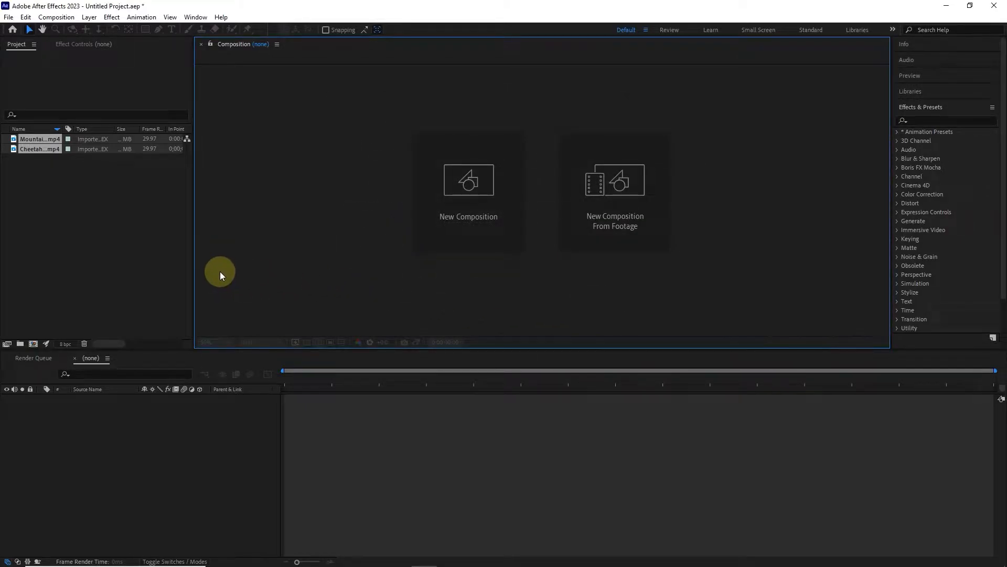
pyautogui.click(38, 149)
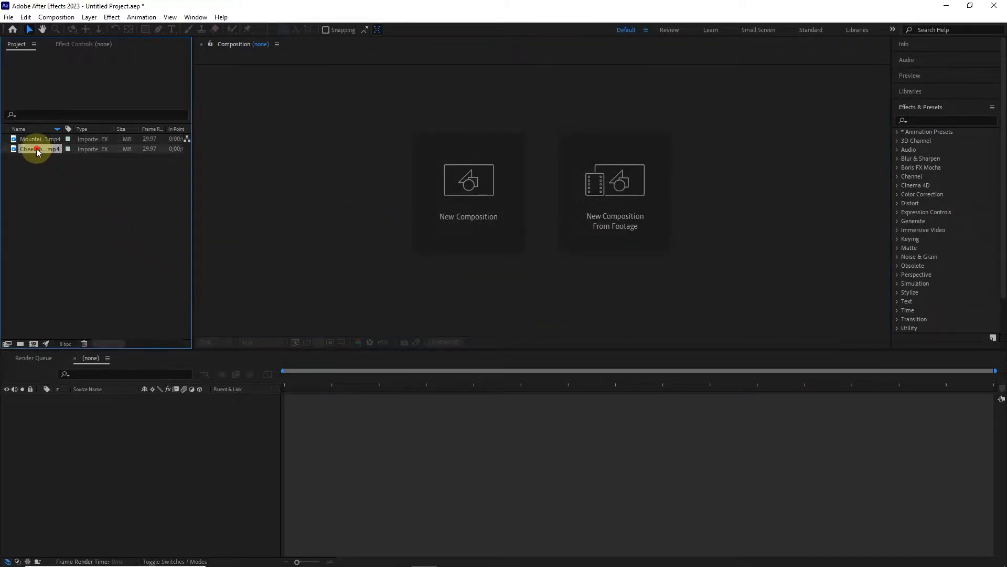
pyautogui.click(40, 148)
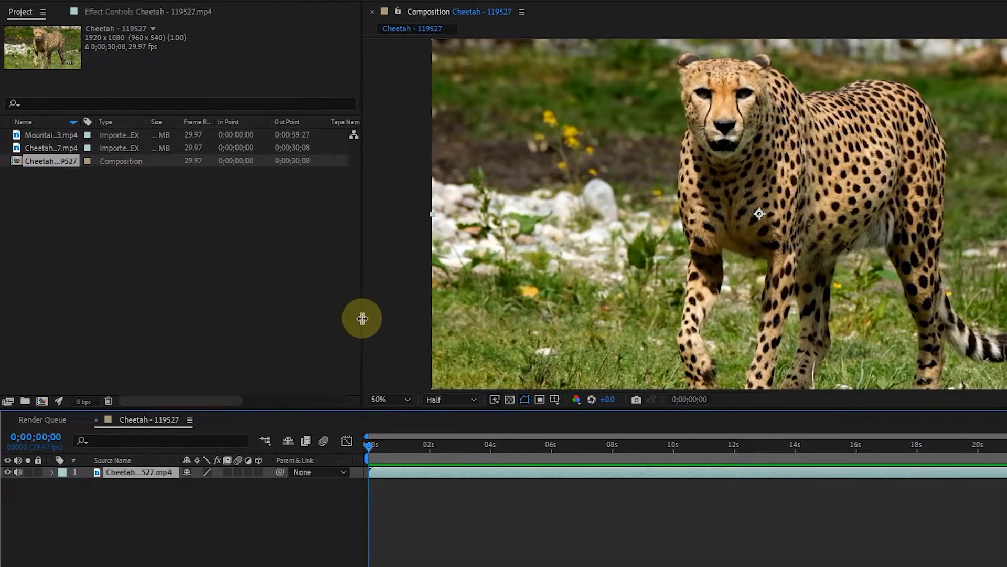
pyautogui.click(51, 148)
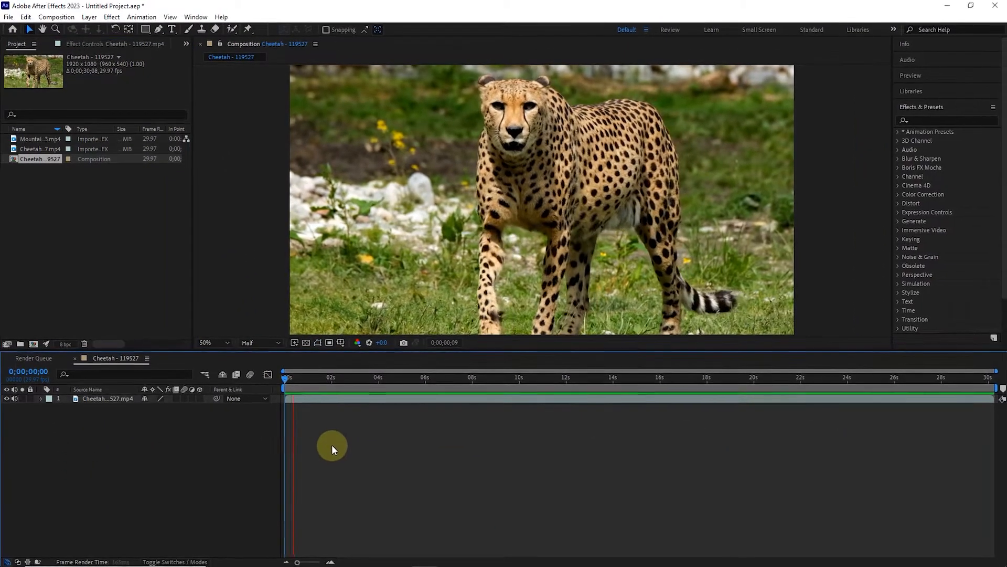
pyautogui.click(361, 377)
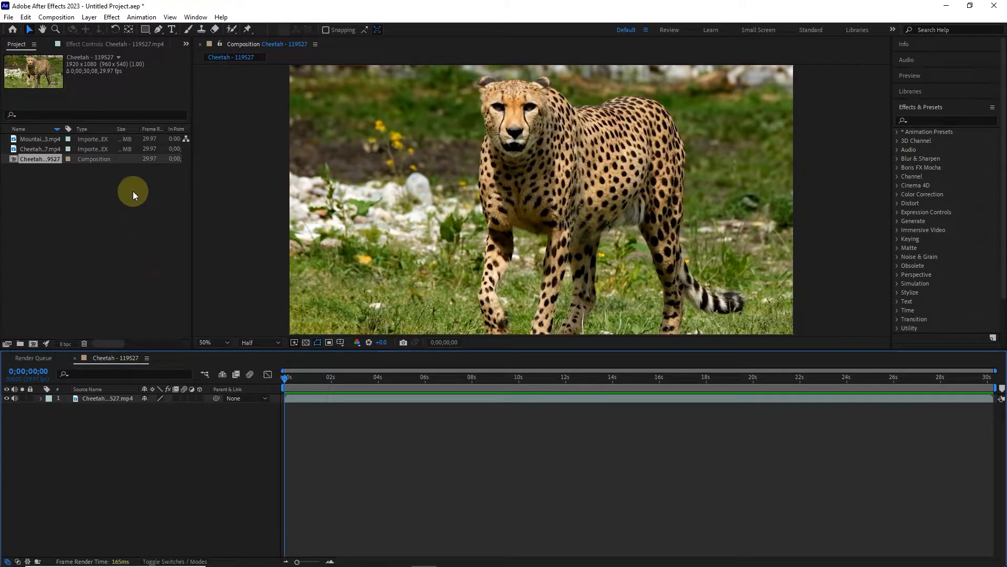
# Add a new composition, Comp 1, with a 0;00;40;00 duration.
pyautogui.click(56, 17)
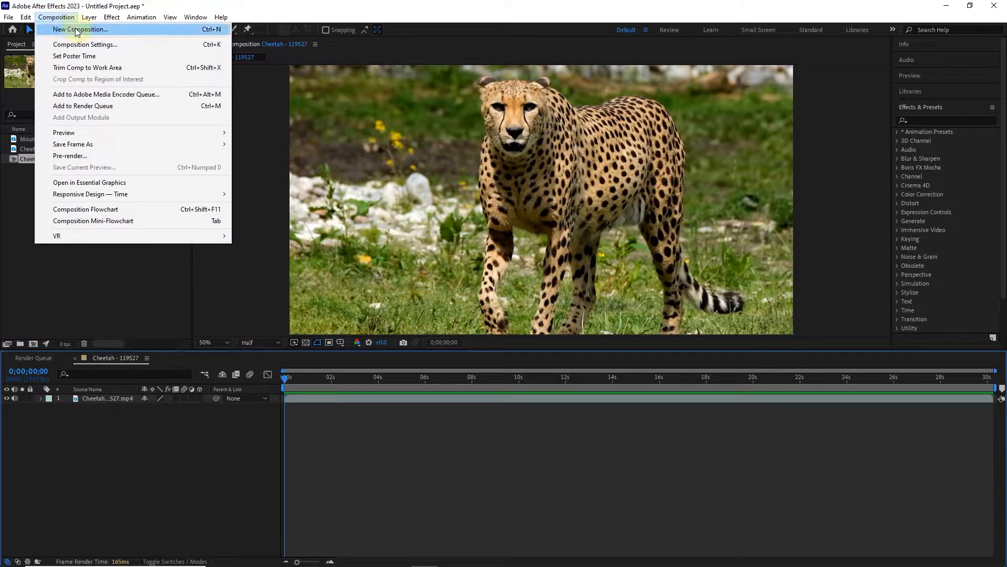
pyautogui.click(80, 29)
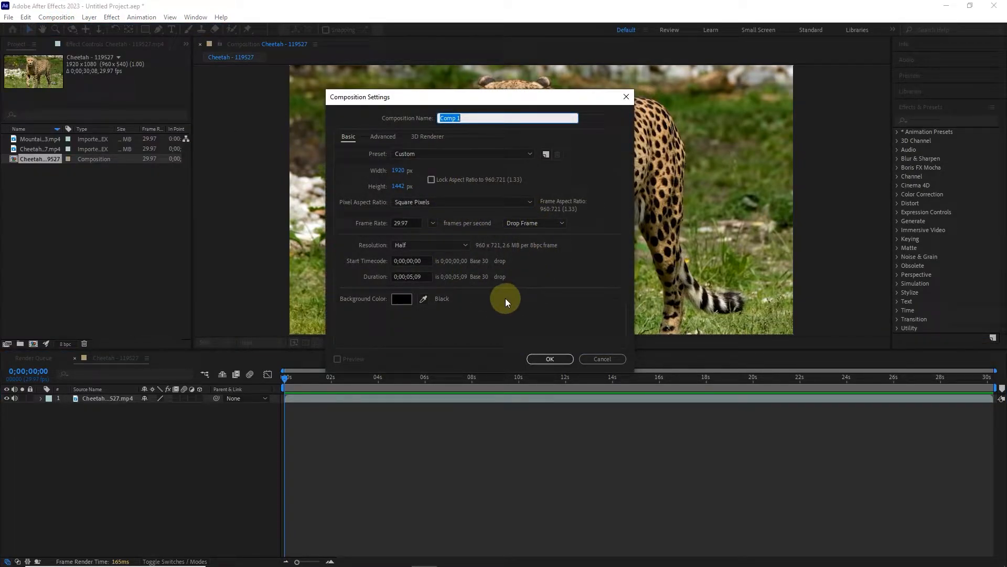
pyautogui.click(410, 276)
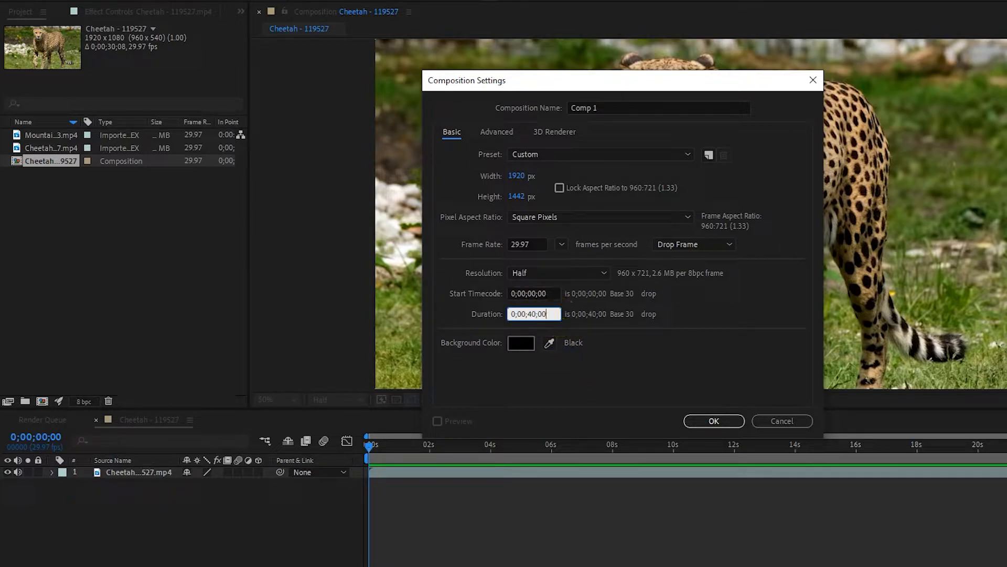
pyautogui.click(713, 421)
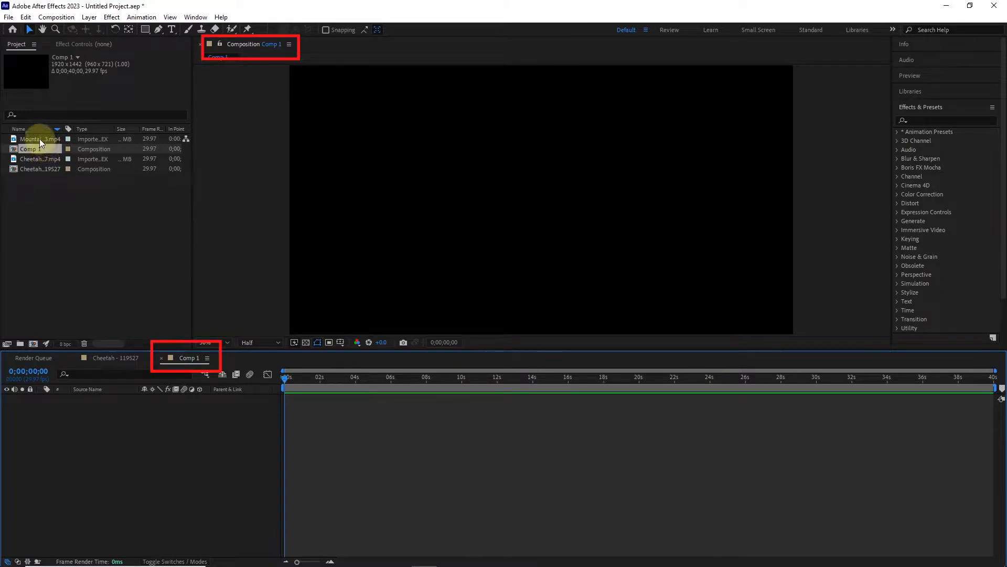
pyautogui.click(39, 138)
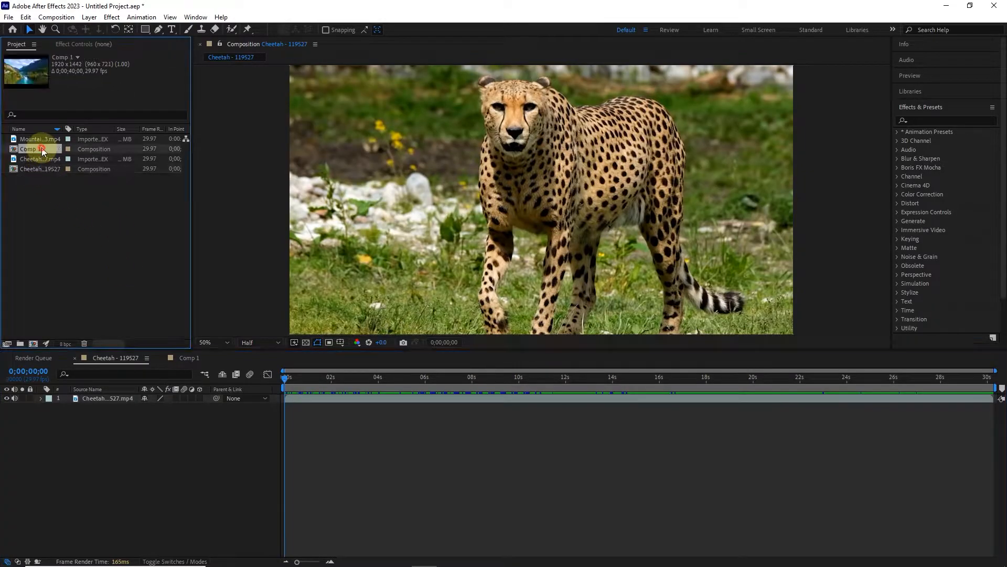
# Open the Cheetah composition, zoom the viewer to 200%, then zoom back out.
pyautogui.doubleClick(29, 149)
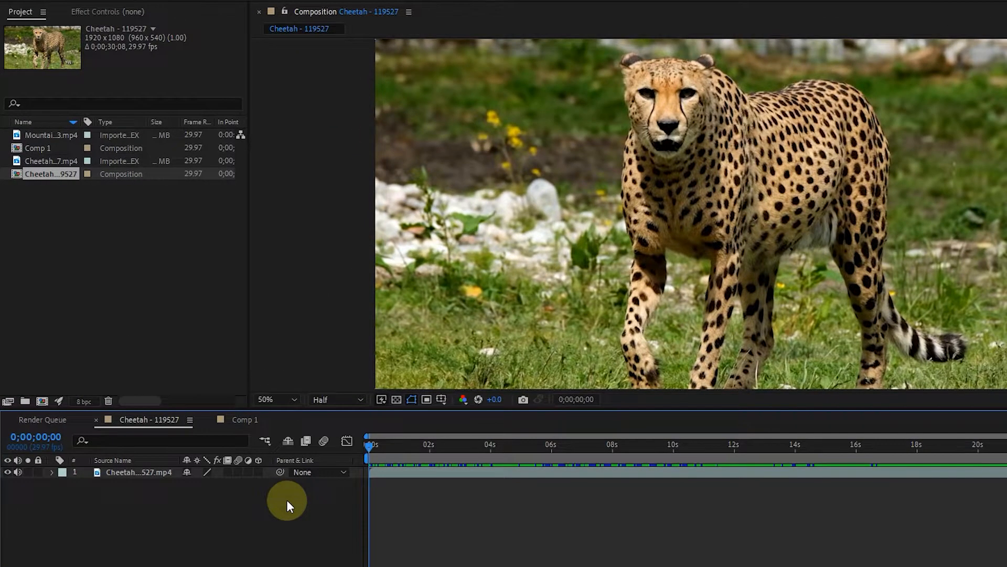
pyautogui.click(273, 398)
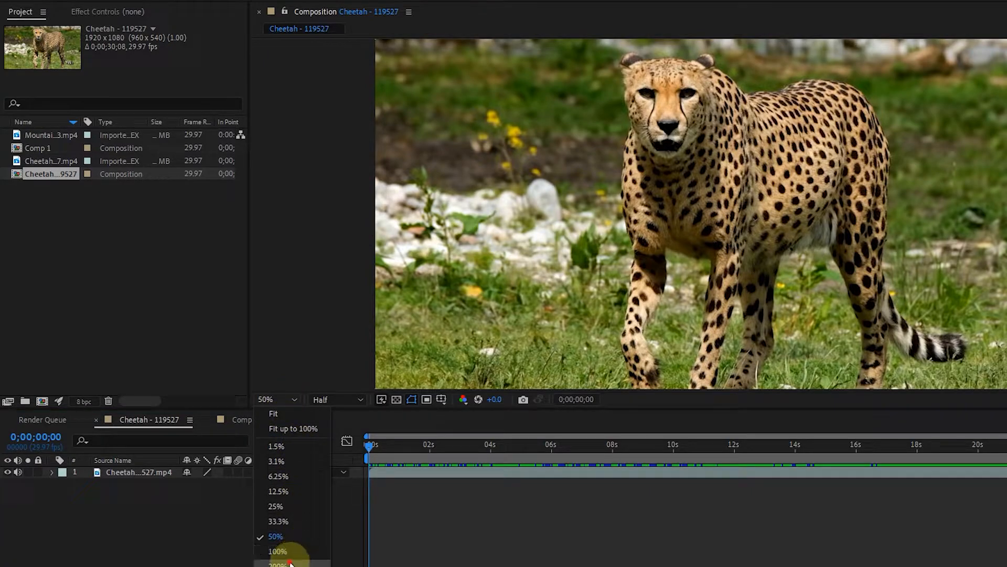
pyautogui.click(276, 564)
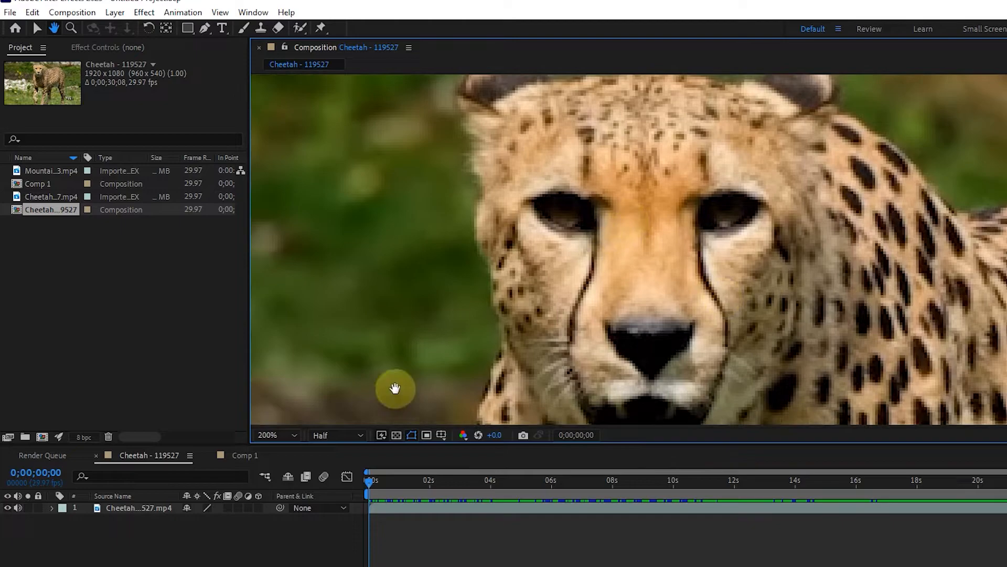
pyautogui.click(272, 435)
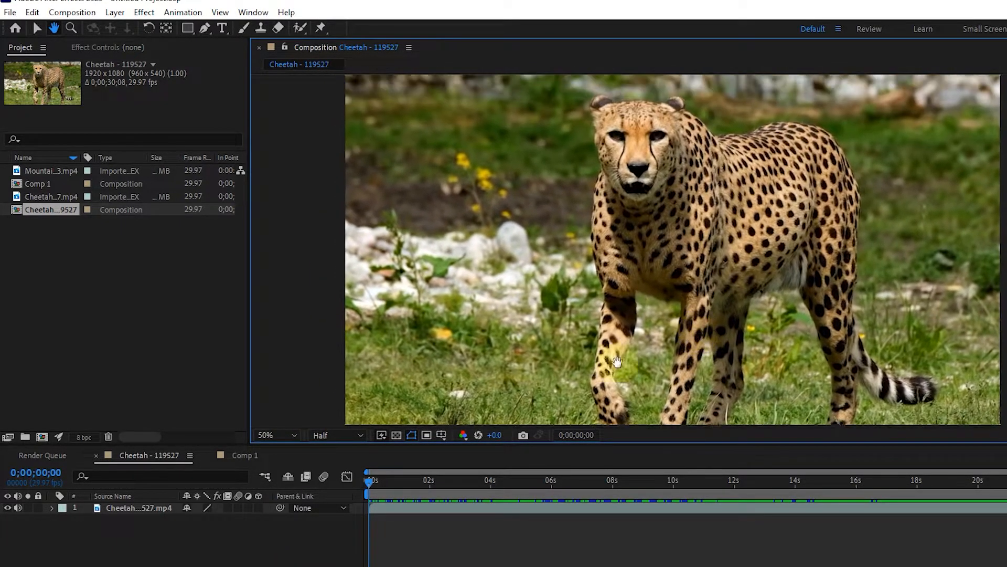
pyautogui.click(275, 435)
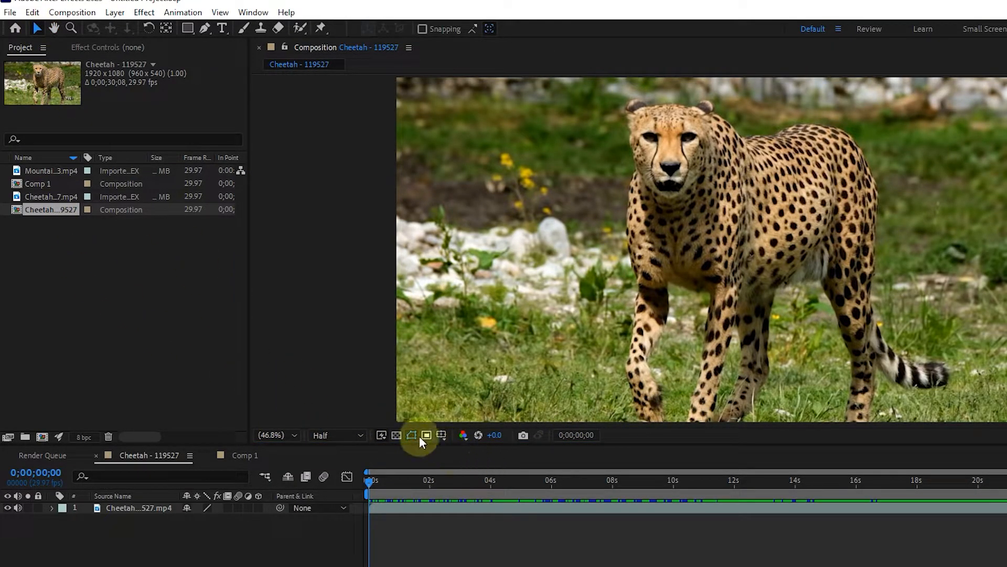
pyautogui.click(358, 435)
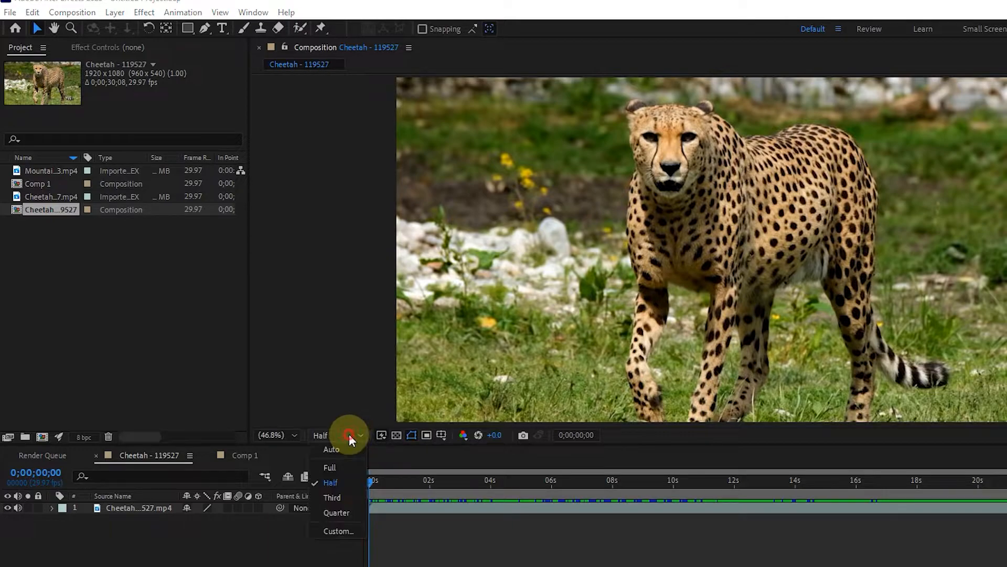
pyautogui.moveTo(337, 512)
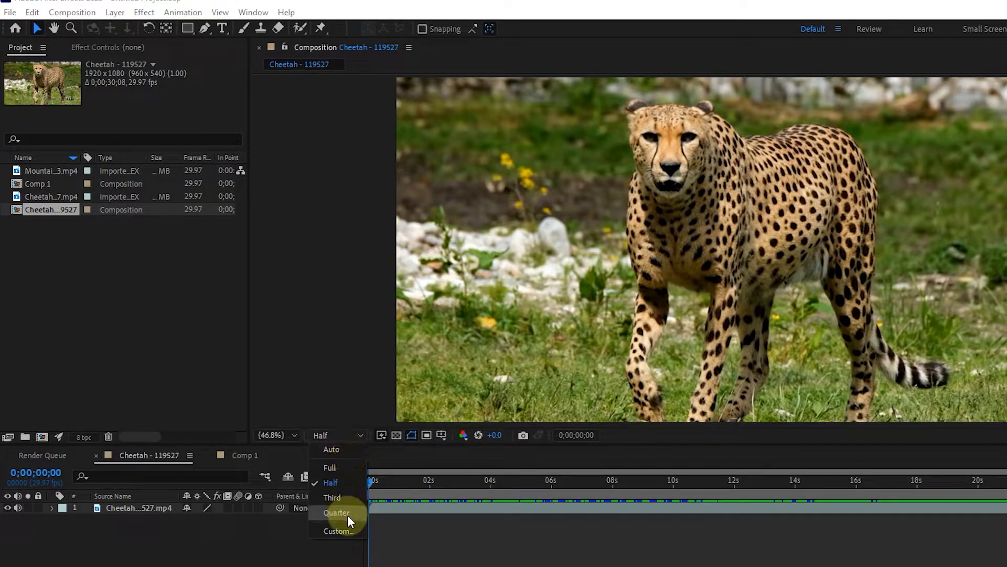
pyautogui.moveTo(358, 493)
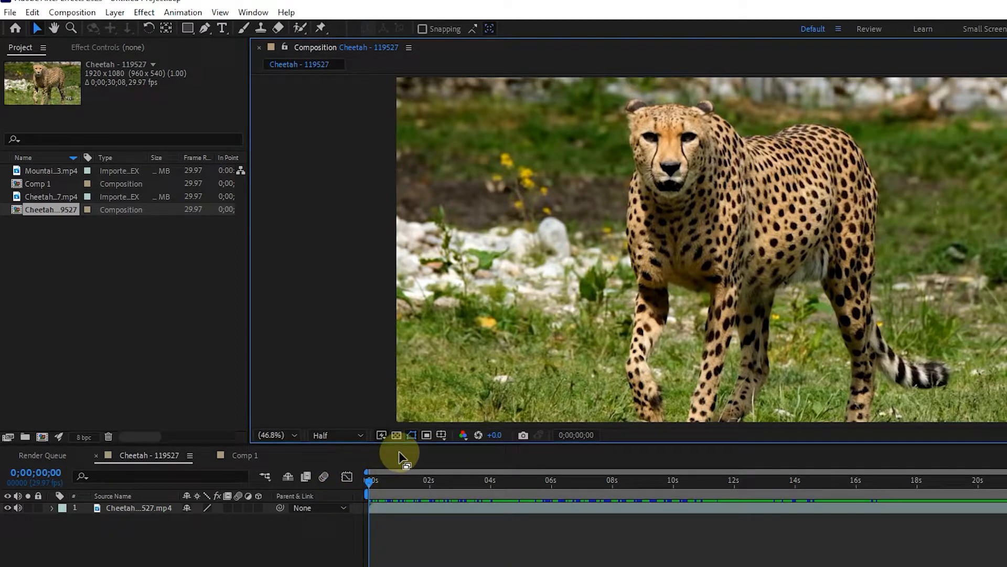
pyautogui.click(382, 435)
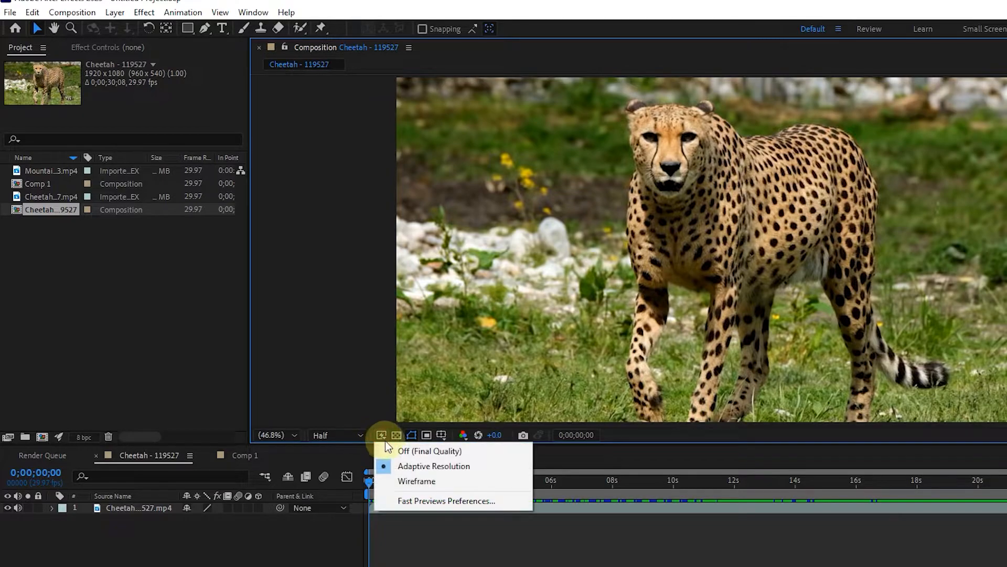
pyautogui.moveTo(476, 454)
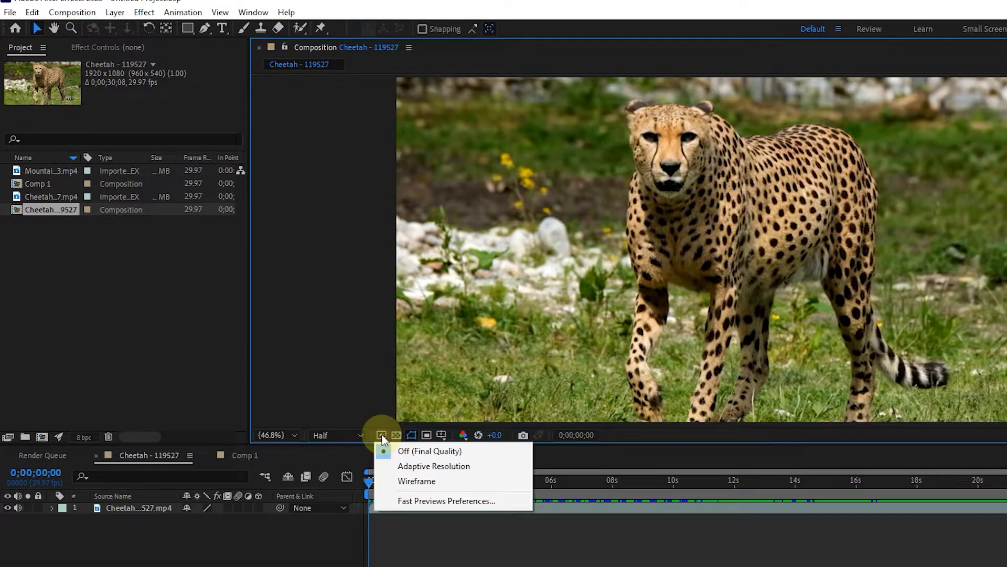
pyautogui.moveTo(450, 466)
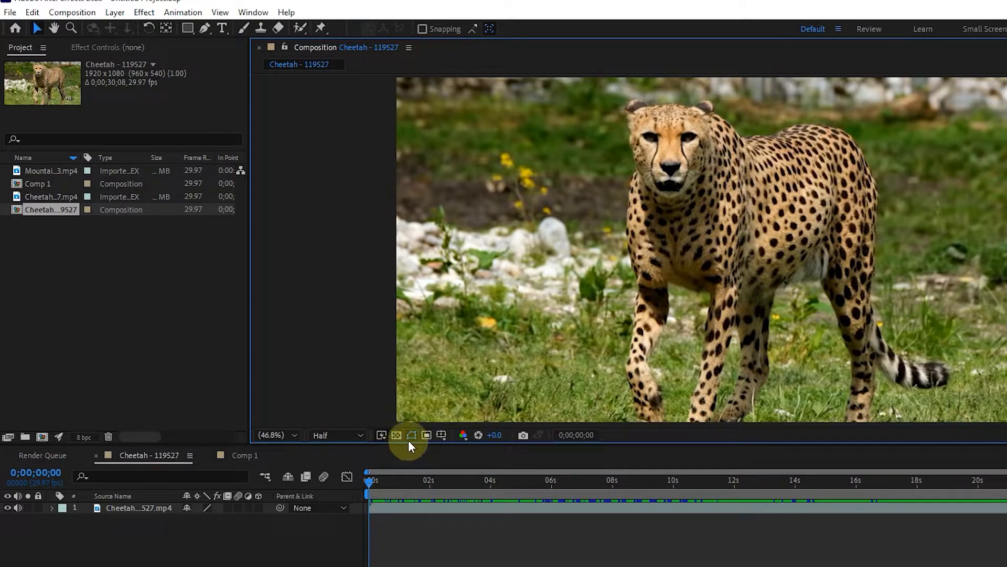
pyautogui.moveTo(402, 463)
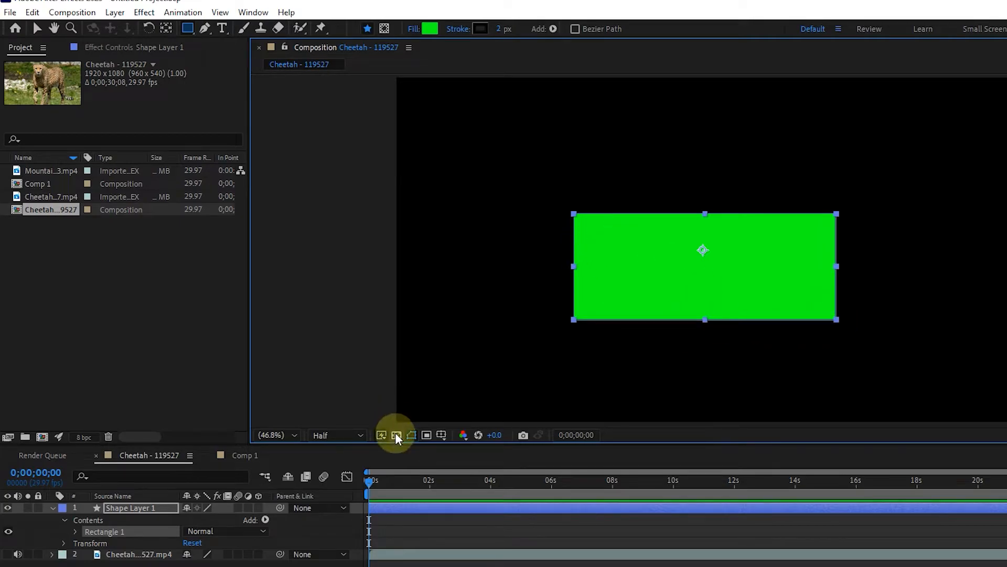
pyautogui.click(395, 435)
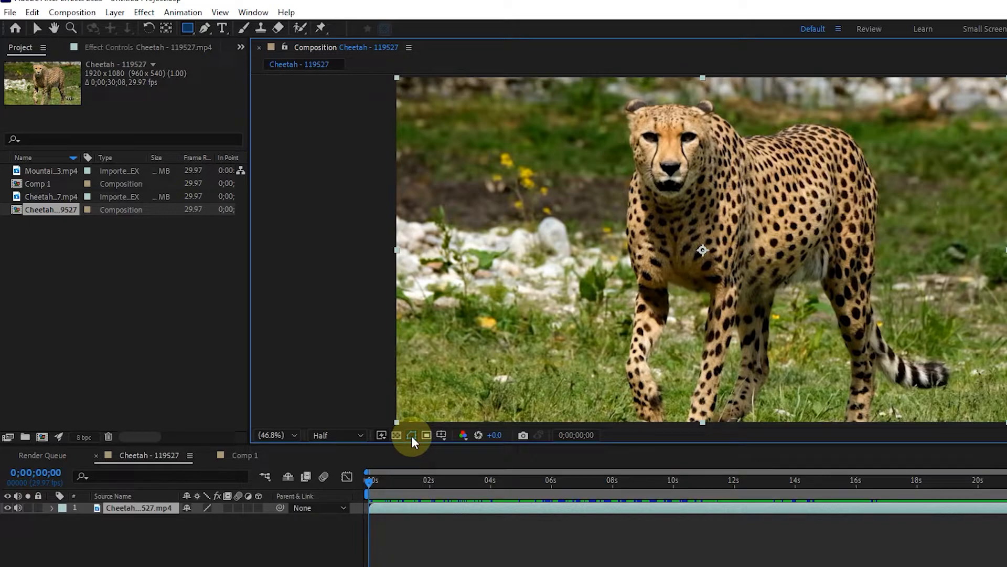
pyautogui.moveTo(412, 434)
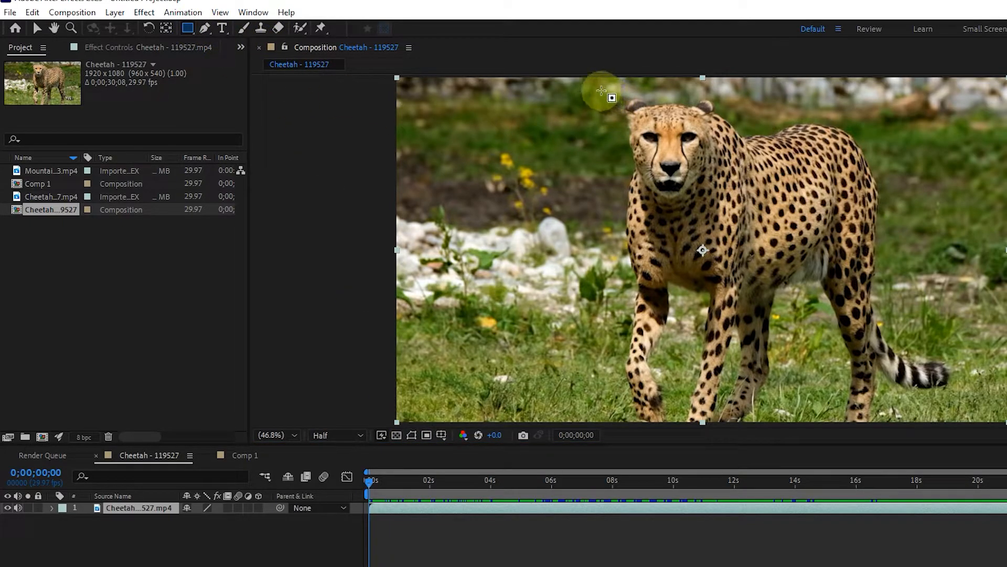
pyautogui.moveTo(603, 91); pyautogui.dragTo(762, 270)
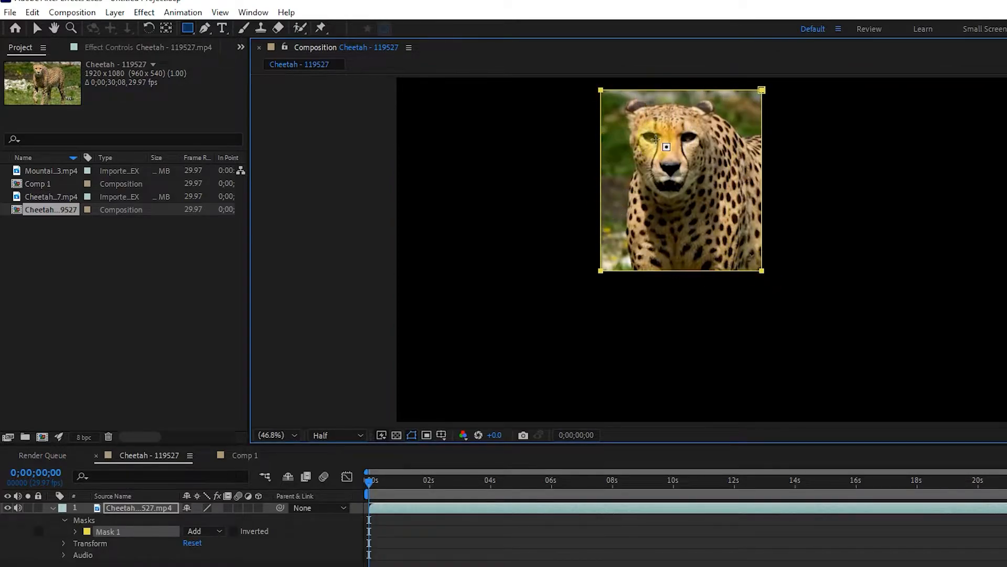
pyautogui.click(412, 435)
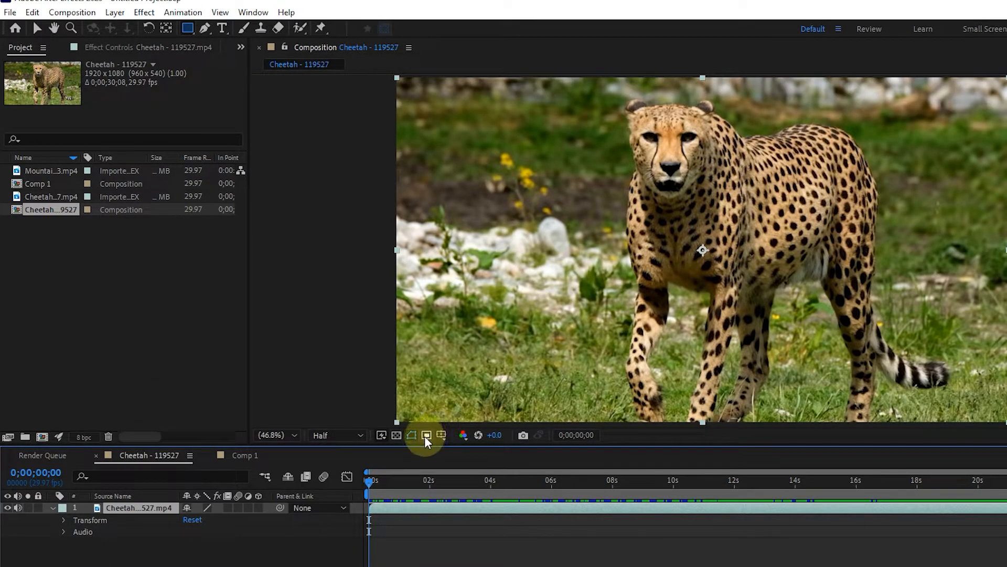
pyautogui.moveTo(427, 440)
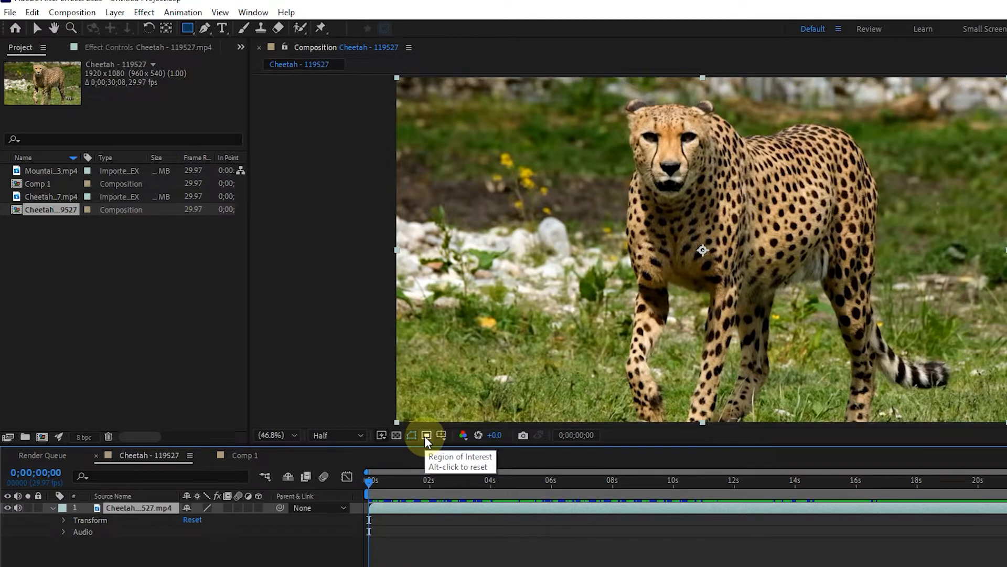
pyautogui.moveTo(426, 443)
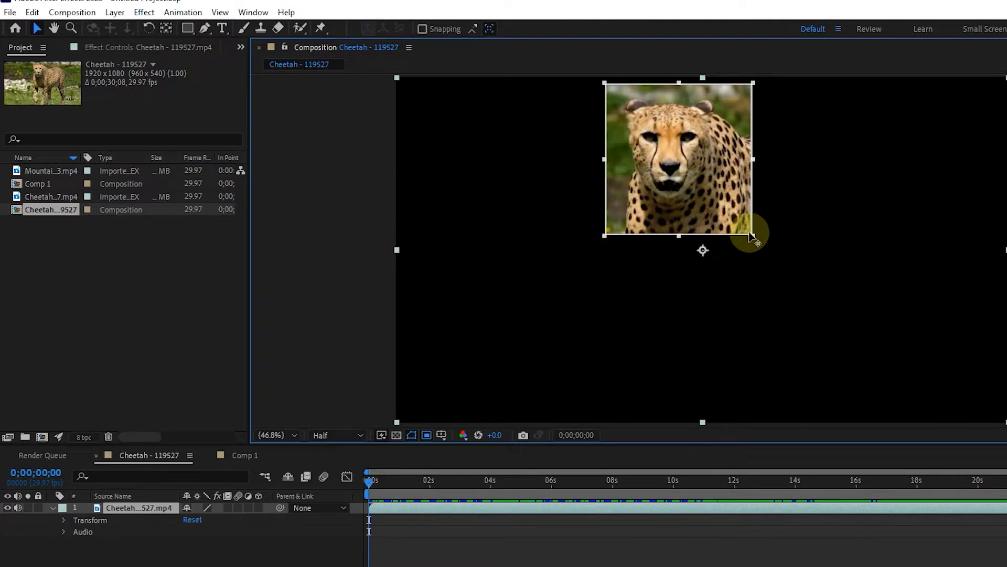
pyautogui.moveTo(753, 235); pyautogui.dragTo(730, 210)
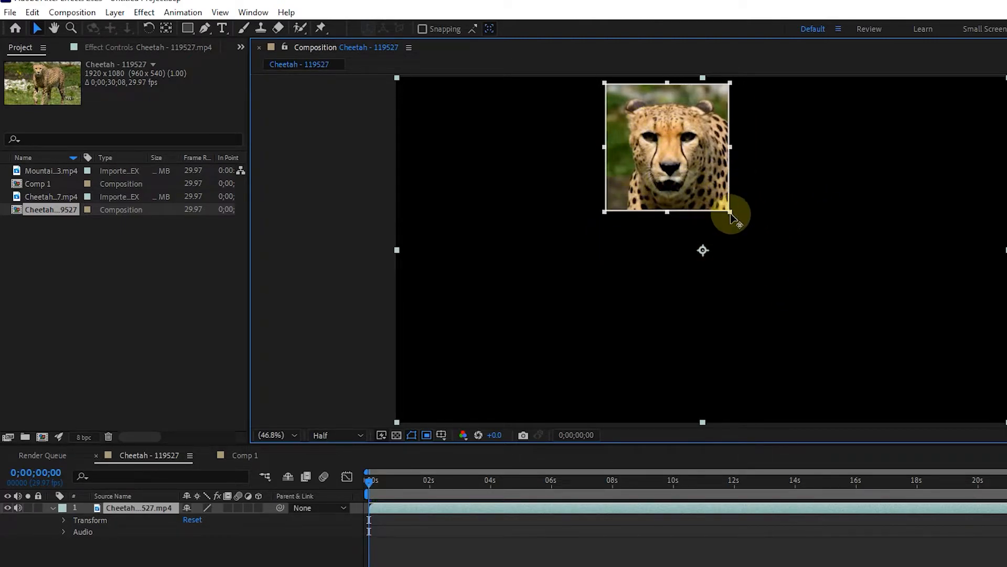
pyautogui.moveTo(730, 212); pyautogui.dragTo(764, 302)
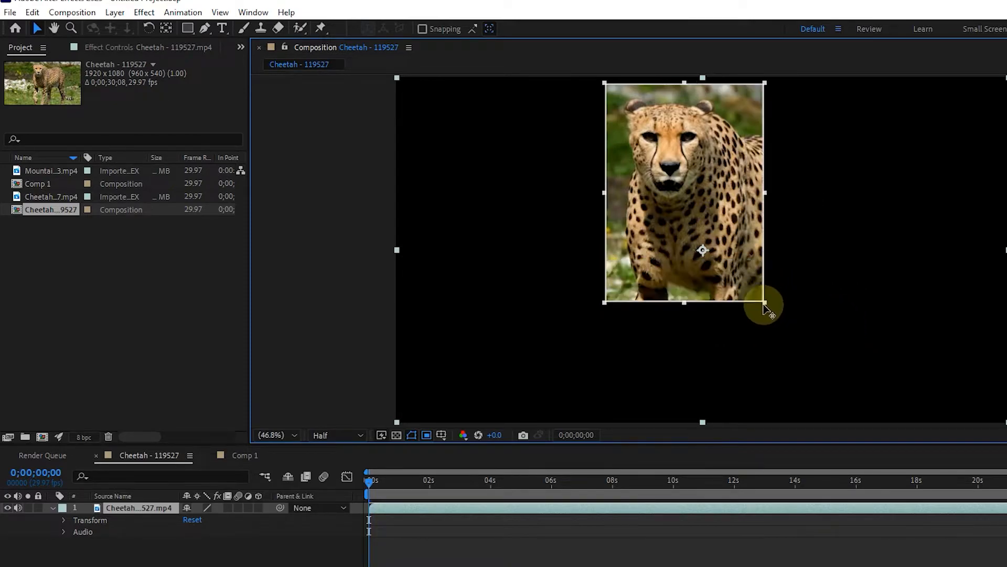
pyautogui.moveTo(764, 302); pyautogui.dragTo(748, 283)
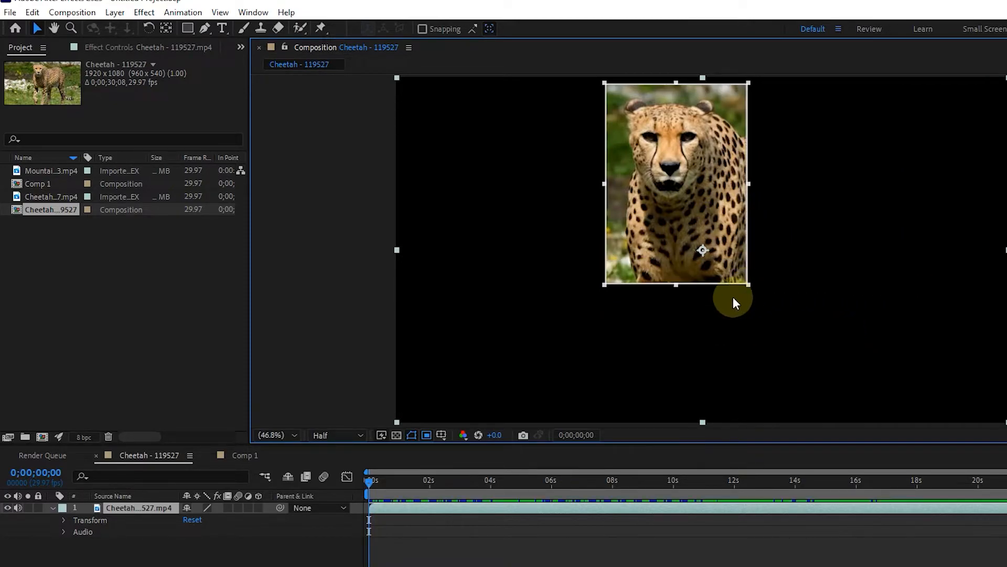
pyautogui.moveTo(607, 231)
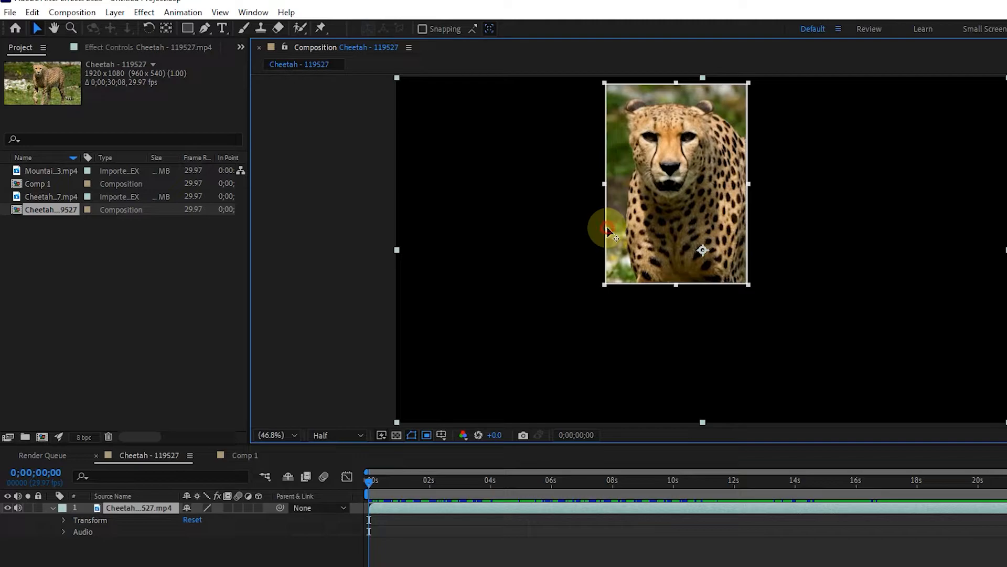
pyautogui.moveTo(610, 231); pyautogui.dragTo(865, 315)
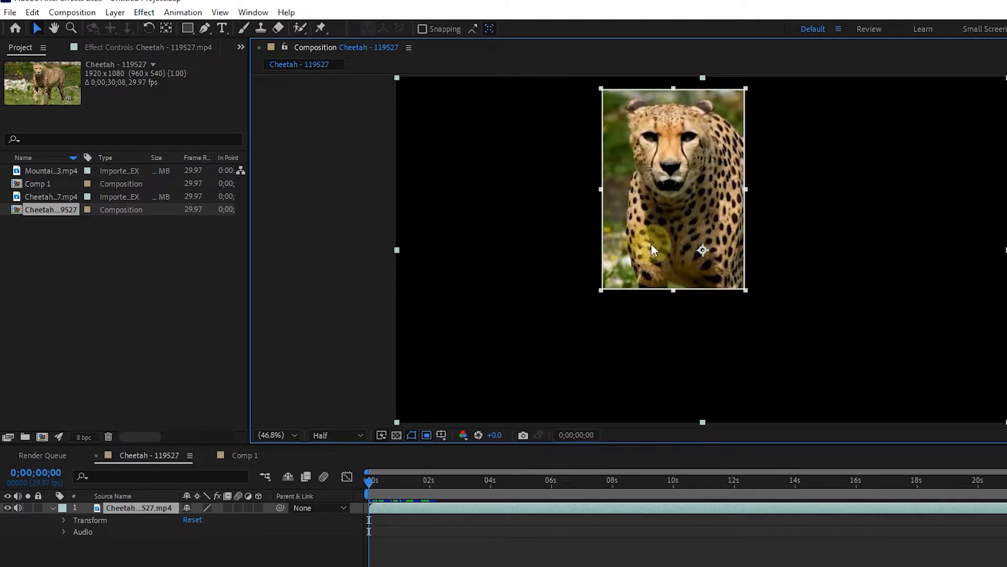
pyautogui.click(426, 435)
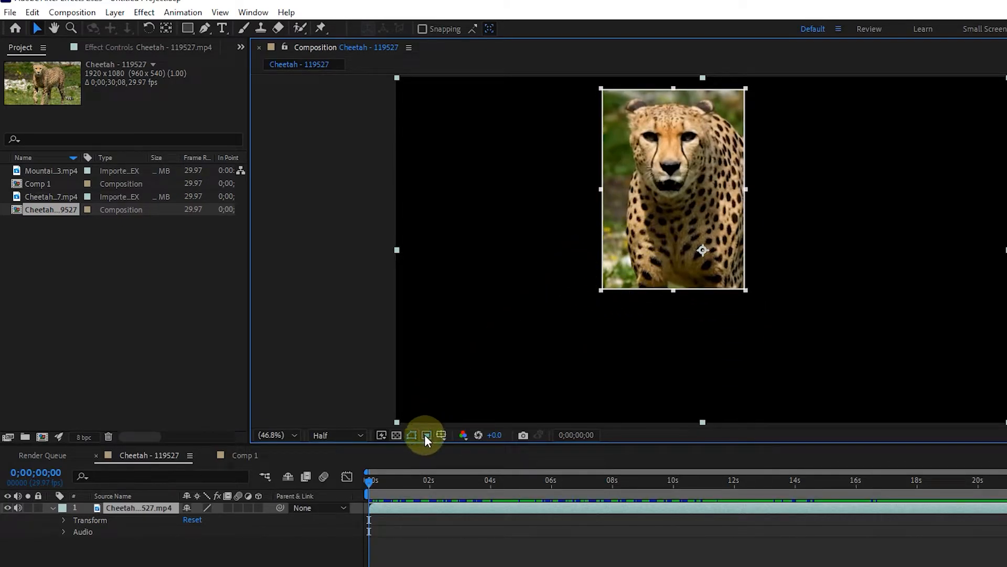
pyautogui.click(426, 435)
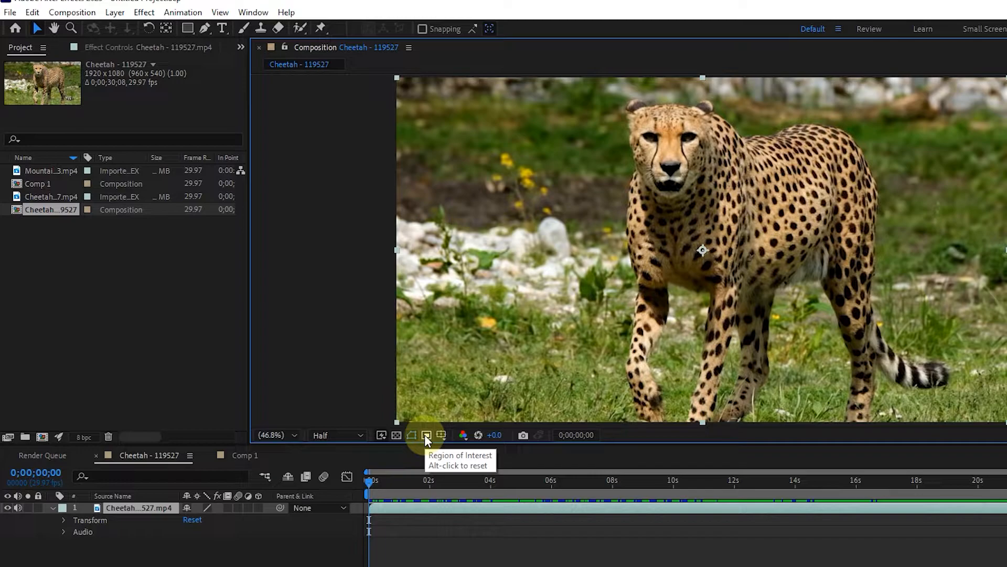
pyautogui.click(426, 435)
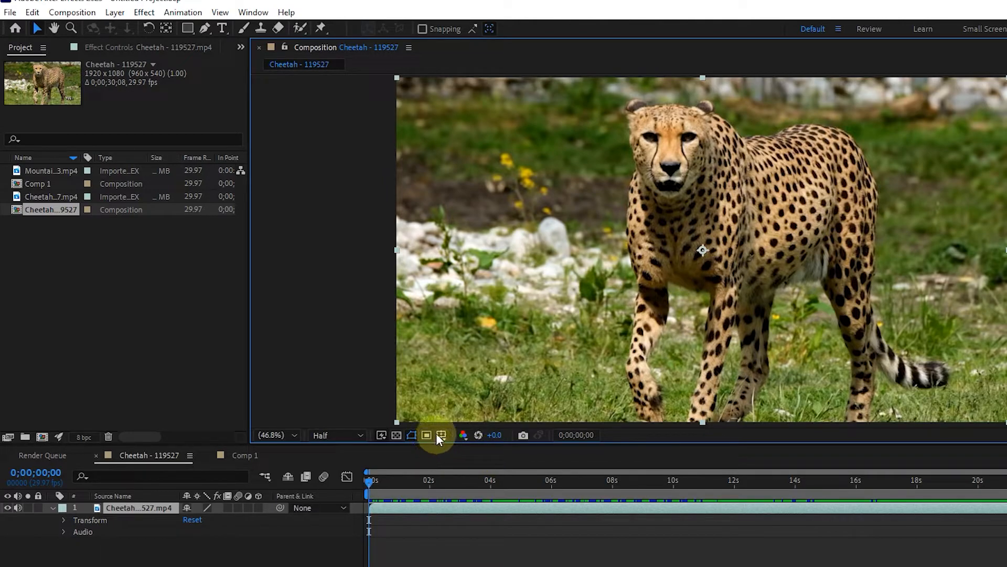
pyautogui.click(440, 435)
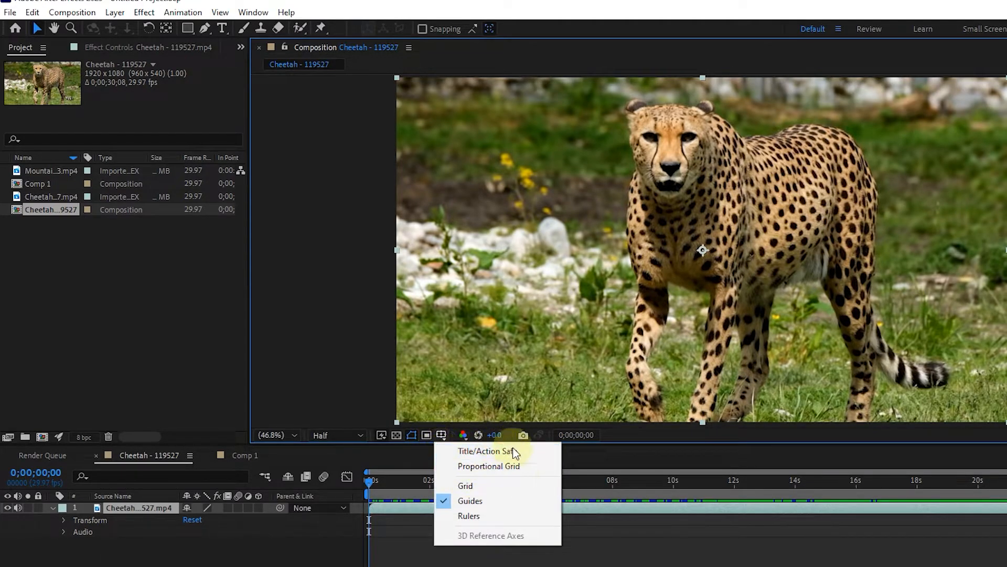
pyautogui.click(466, 485)
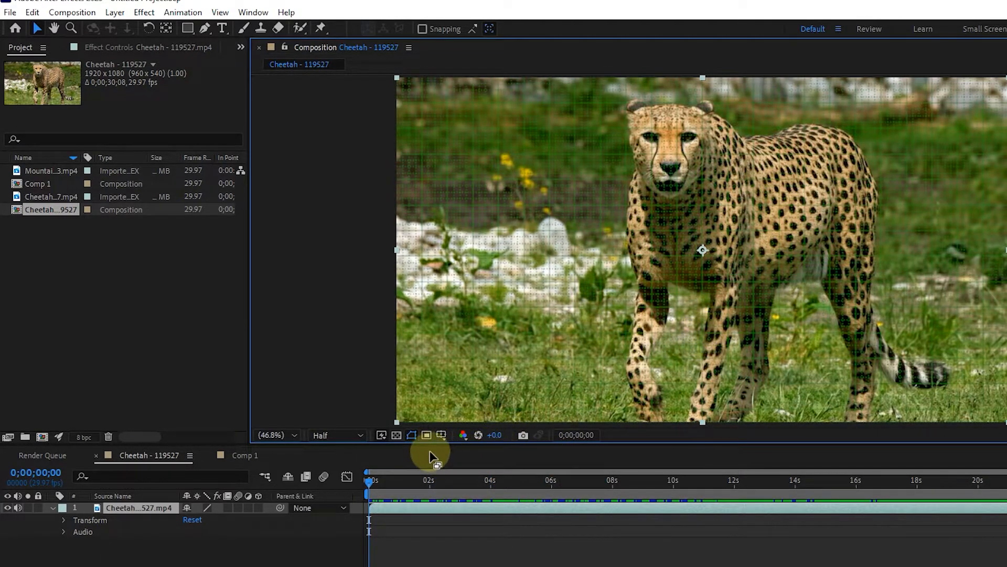
pyautogui.click(426, 435)
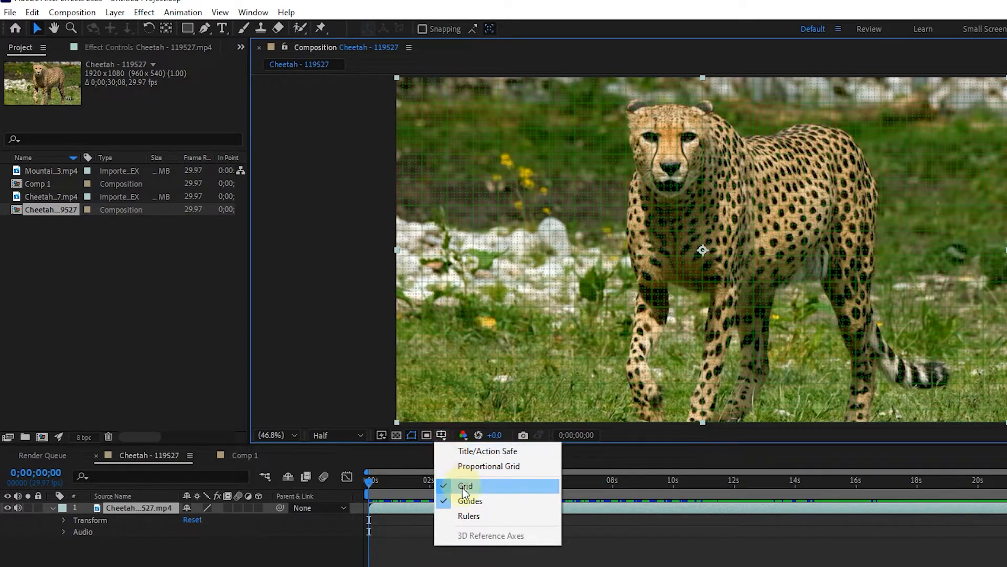
pyautogui.click(466, 486)
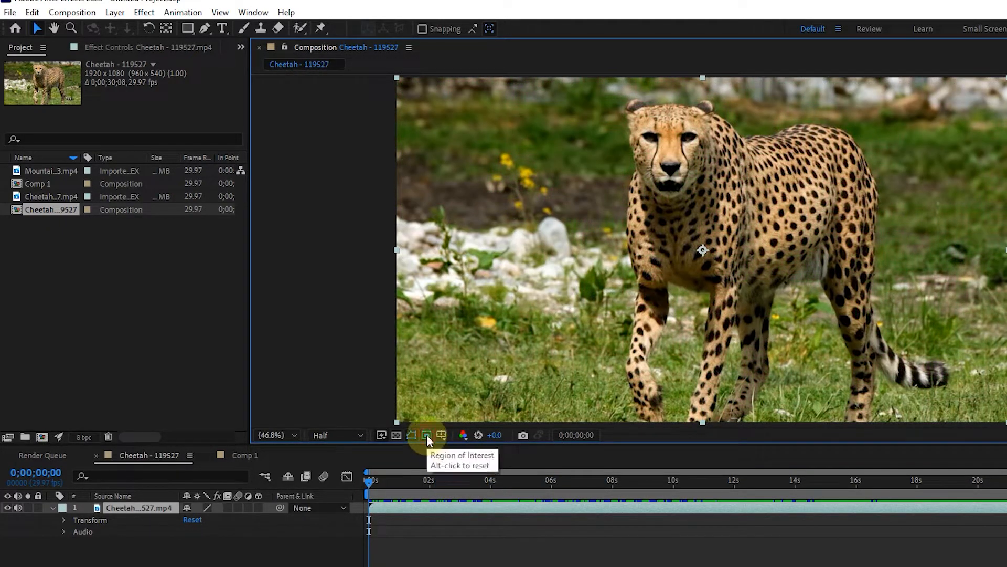
pyautogui.click(441, 435)
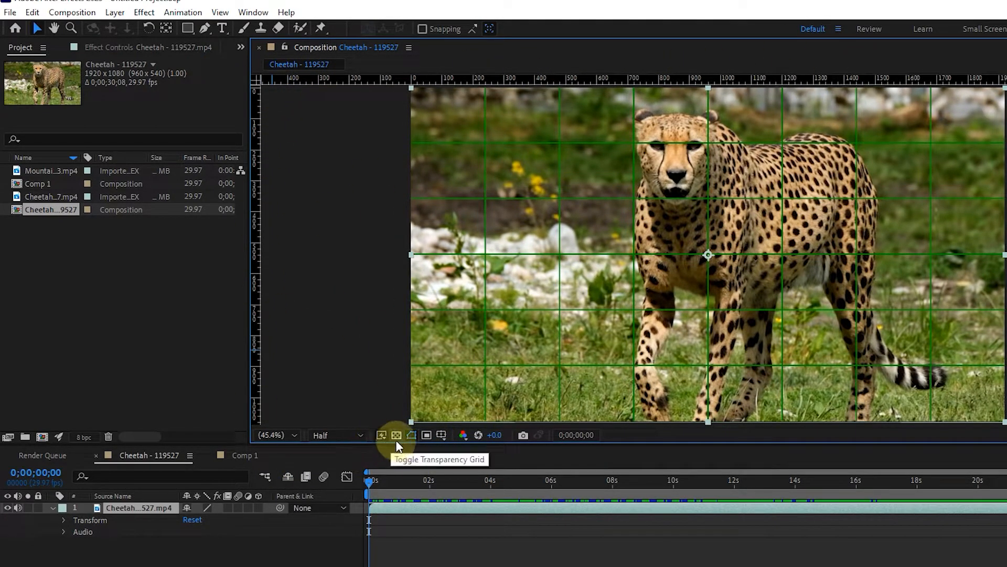
pyautogui.click(441, 435)
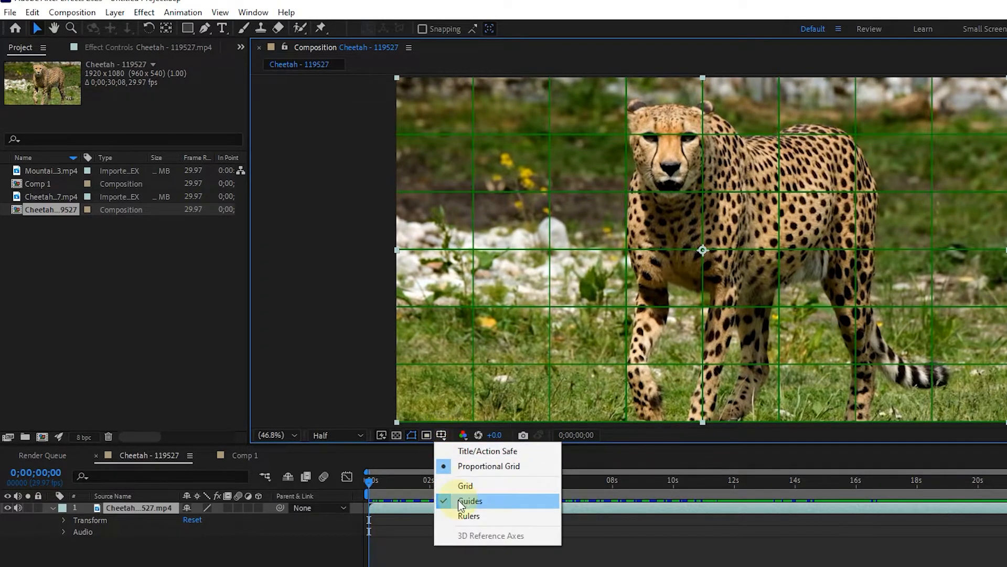
pyautogui.click(466, 486)
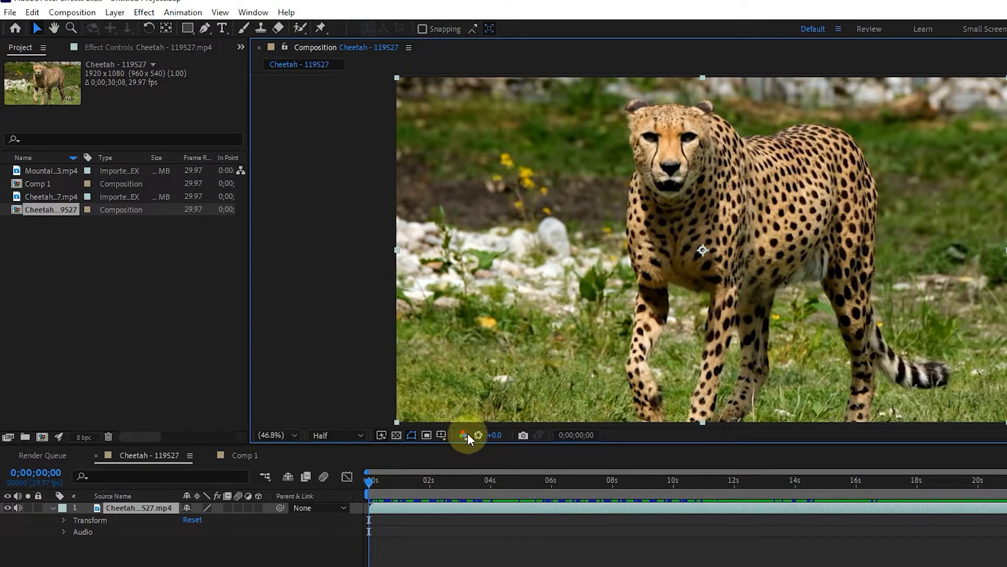
# Cycle the viewer through the Red, Green and Blue channels, then return to full colour.
pyautogui.click(461, 435)
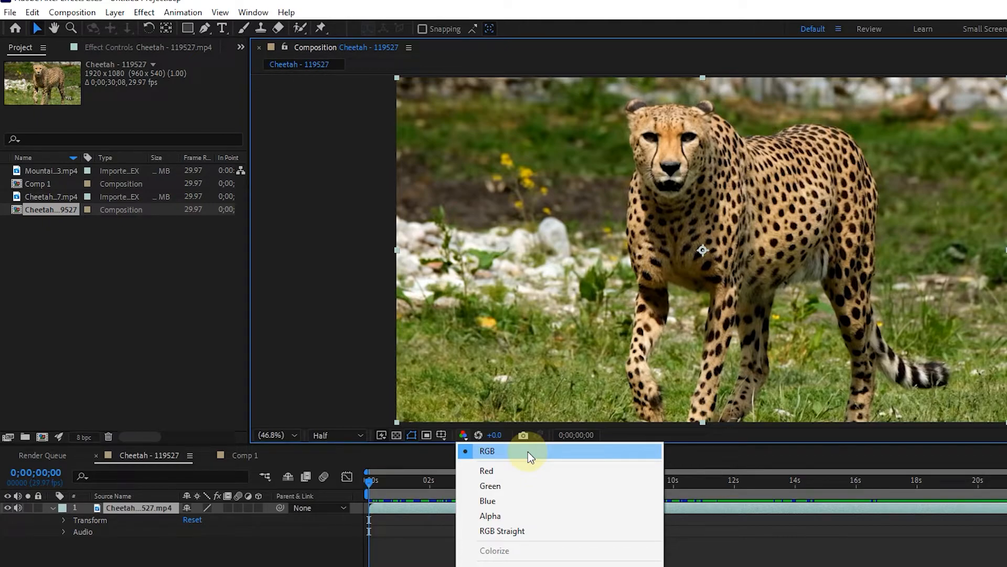
pyautogui.click(487, 451)
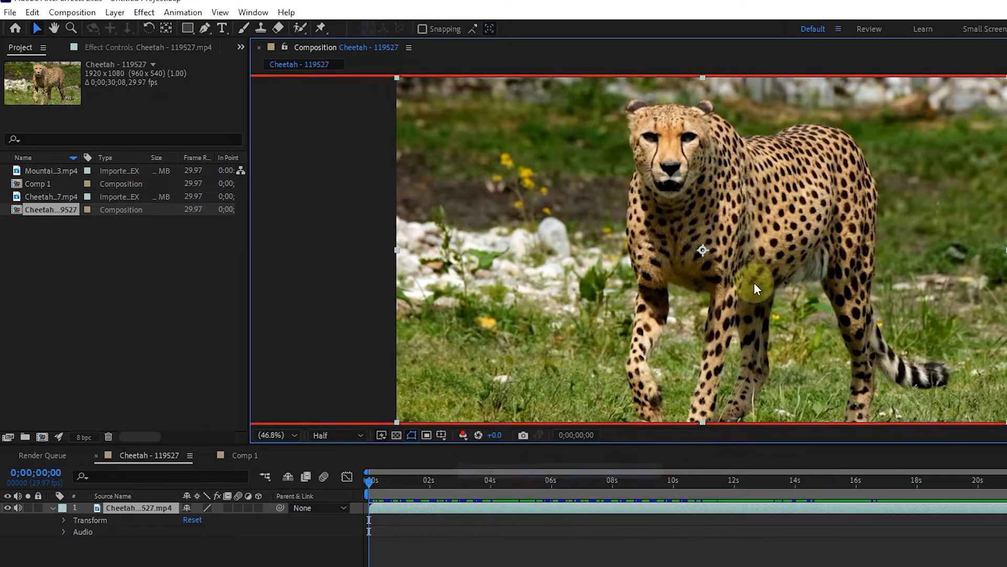
pyautogui.click(440, 435)
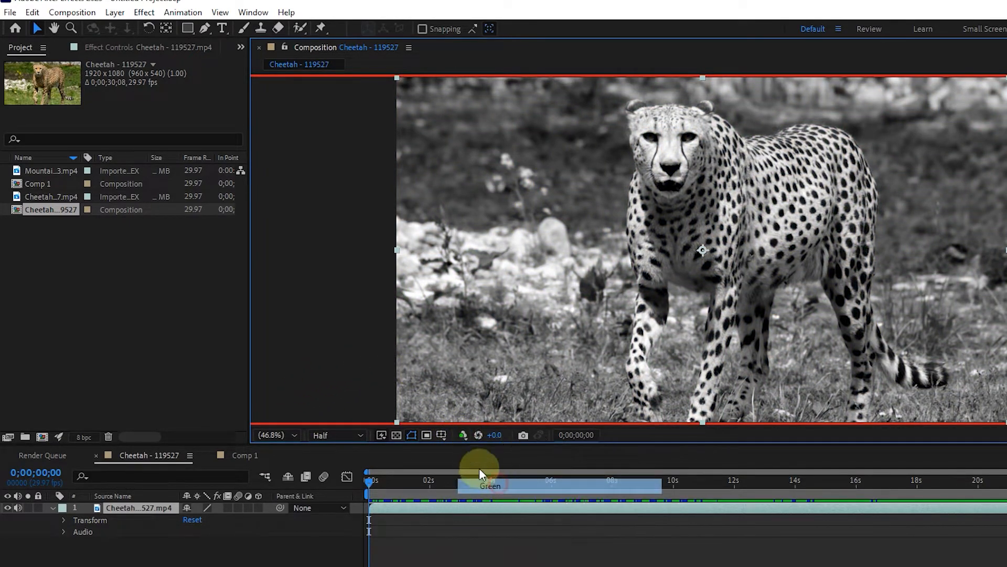
pyautogui.click(441, 435)
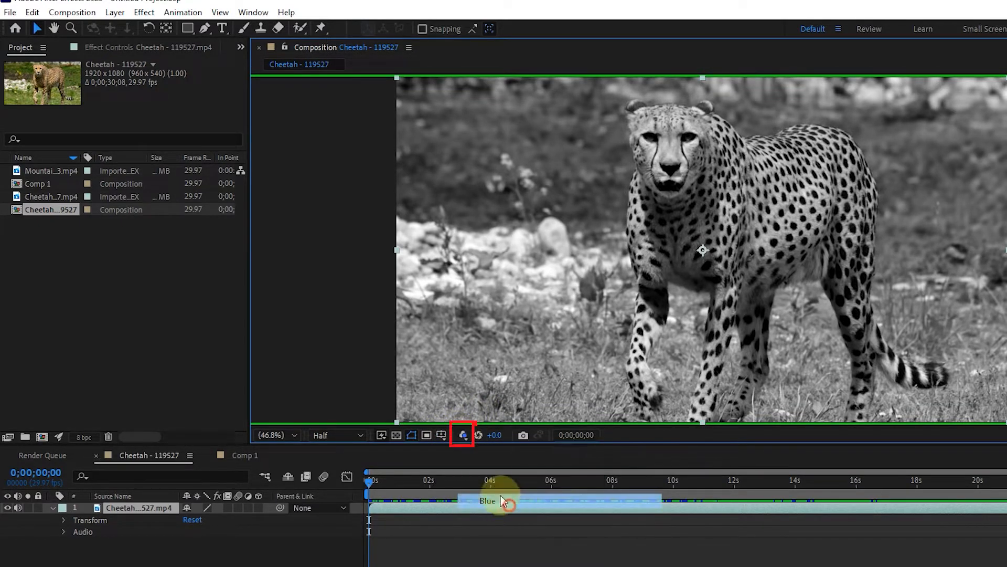
pyautogui.click(462, 434)
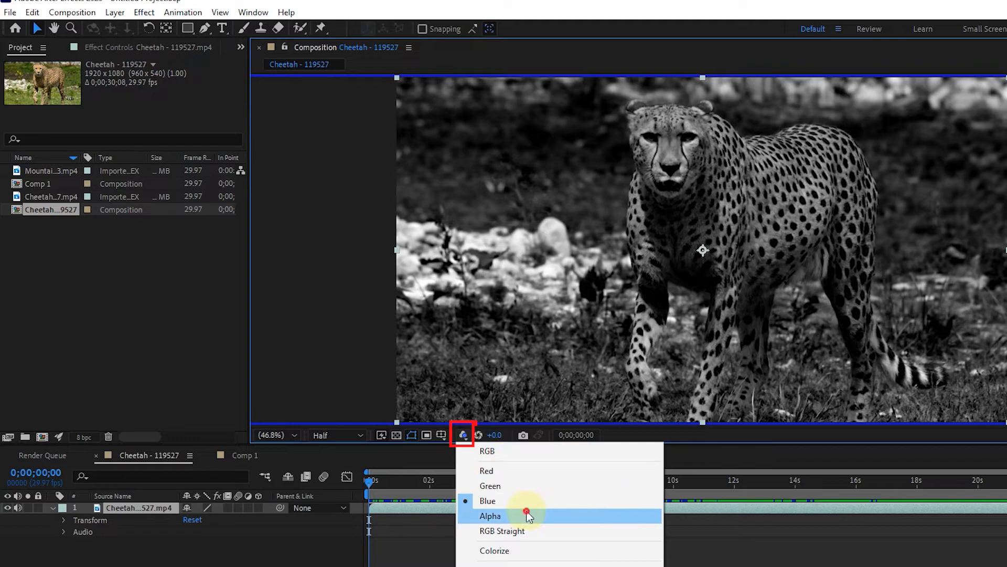
pyautogui.click(490, 515)
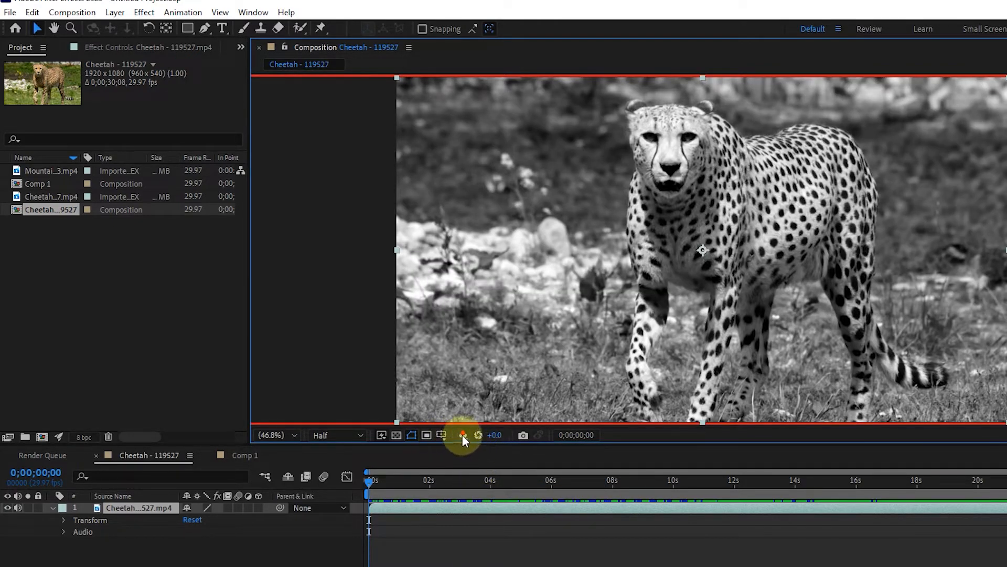
pyautogui.click(463, 435)
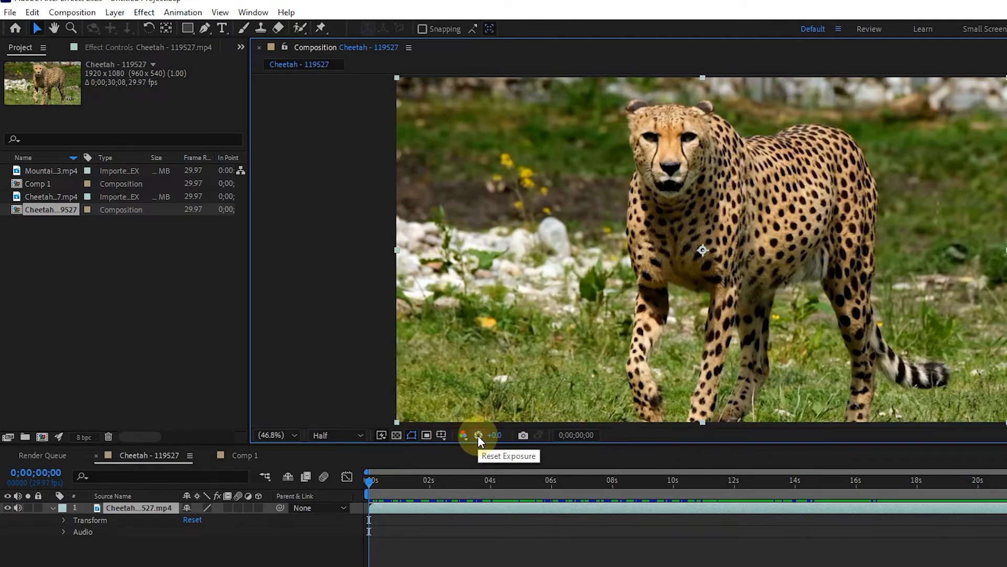
# Drag the viewer's Exposure value, leaving it at the neutral +0.0.
pyautogui.moveTo(478, 440); pyautogui.dragTo(479, 450)
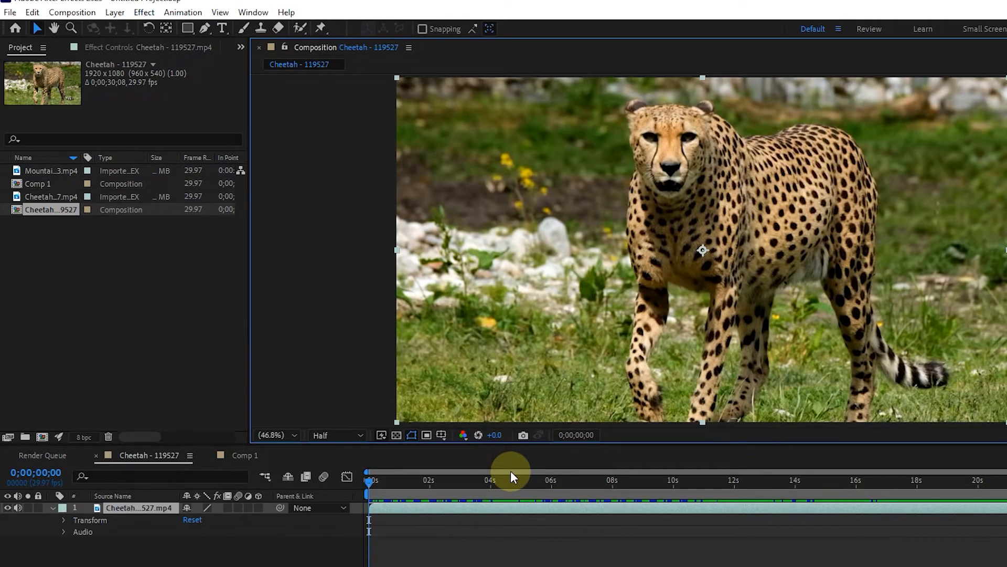
pyautogui.moveTo(524, 435)
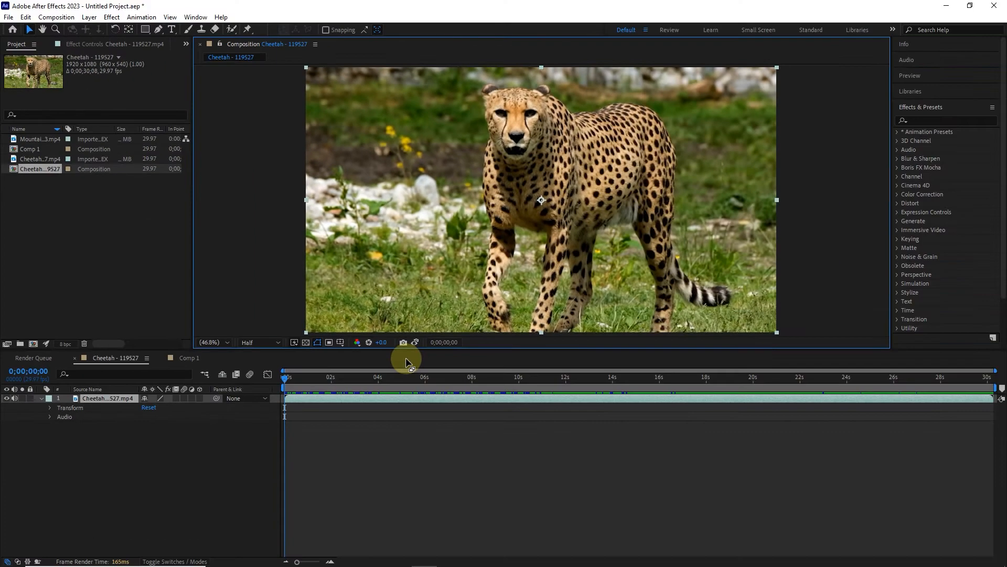
# Apply Brightness & Contrast from Color Correction and compare against the snapshot.
pyautogui.click(898, 194)
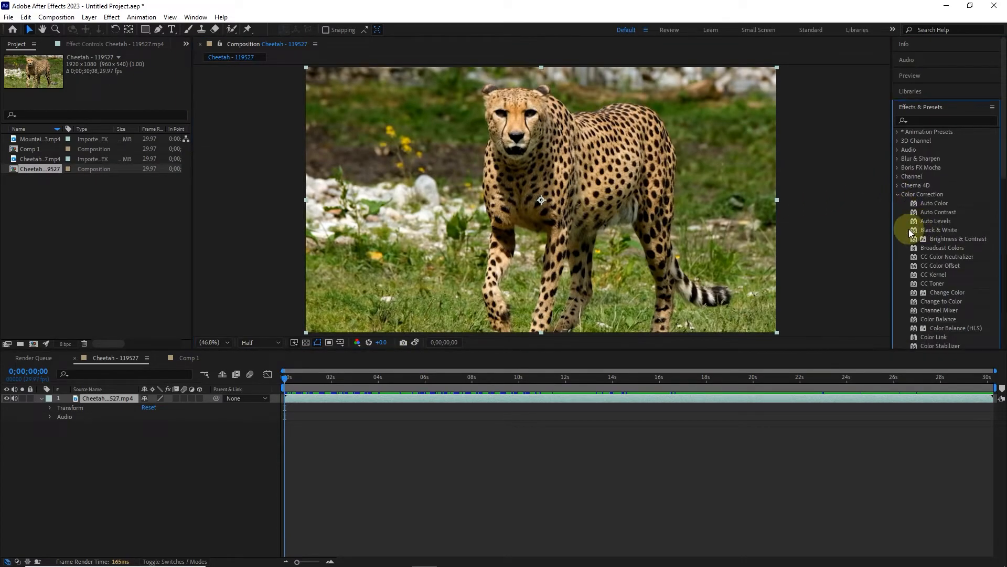
pyautogui.doubleClick(957, 238)
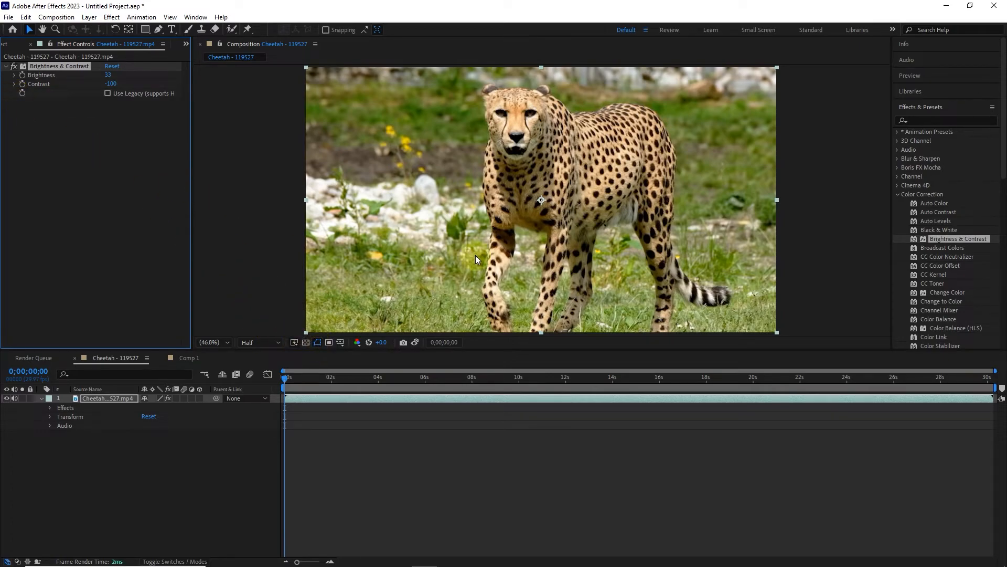
pyautogui.moveTo(416, 342)
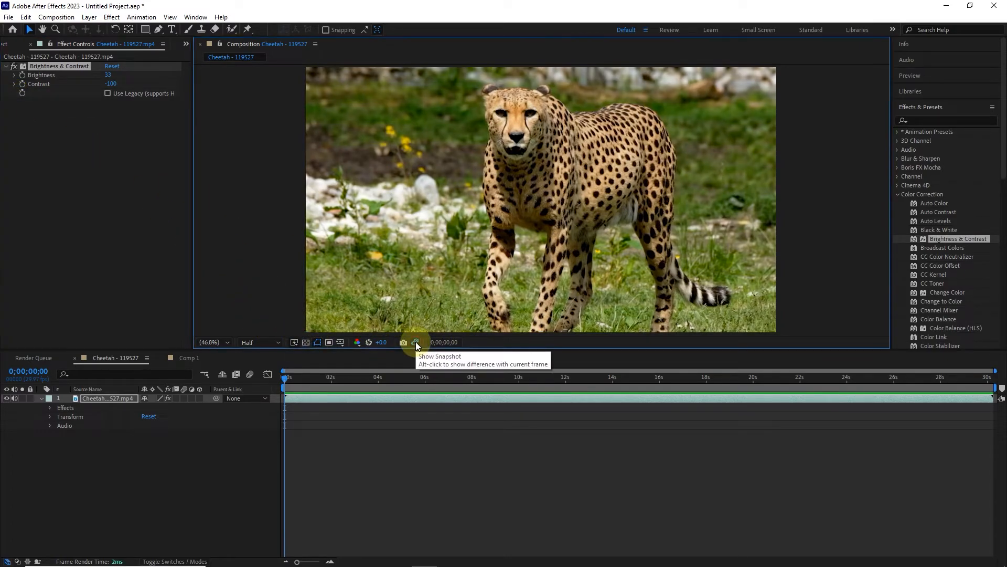
pyautogui.click(403, 341)
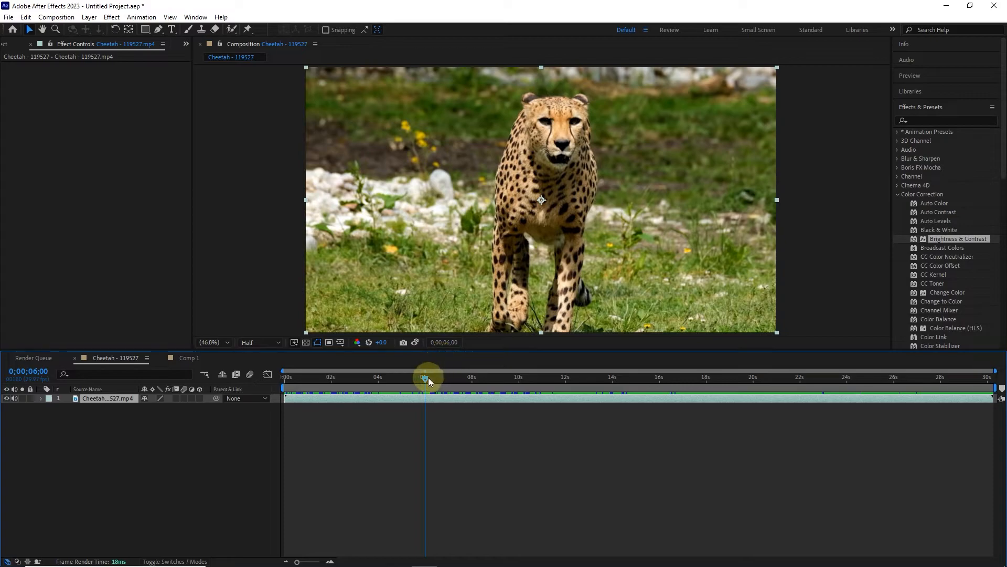
# Drag the timeline playhead toward 6 seconds.
pyautogui.moveTo(424, 377); pyautogui.dragTo(626, 378)
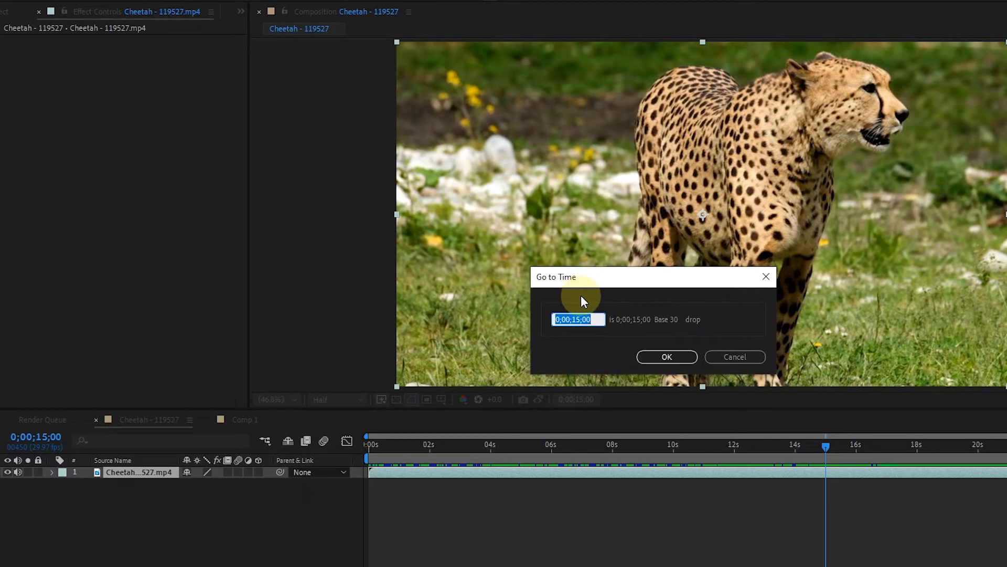
pyautogui.moveTo(633, 304)
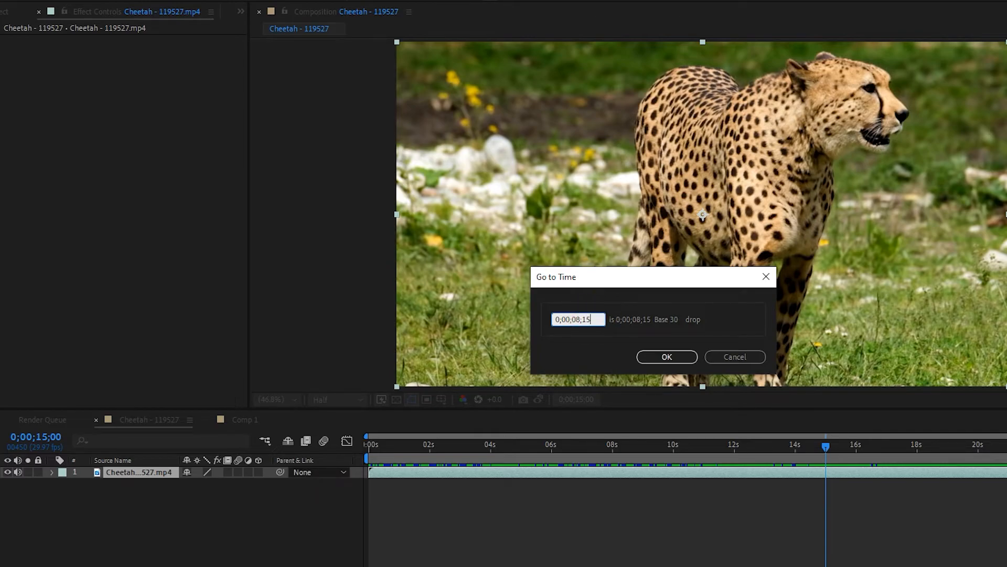
# Jump to 0;00;08;15, then enter 500 to jump to five seconds.
pyautogui.click(666, 357)
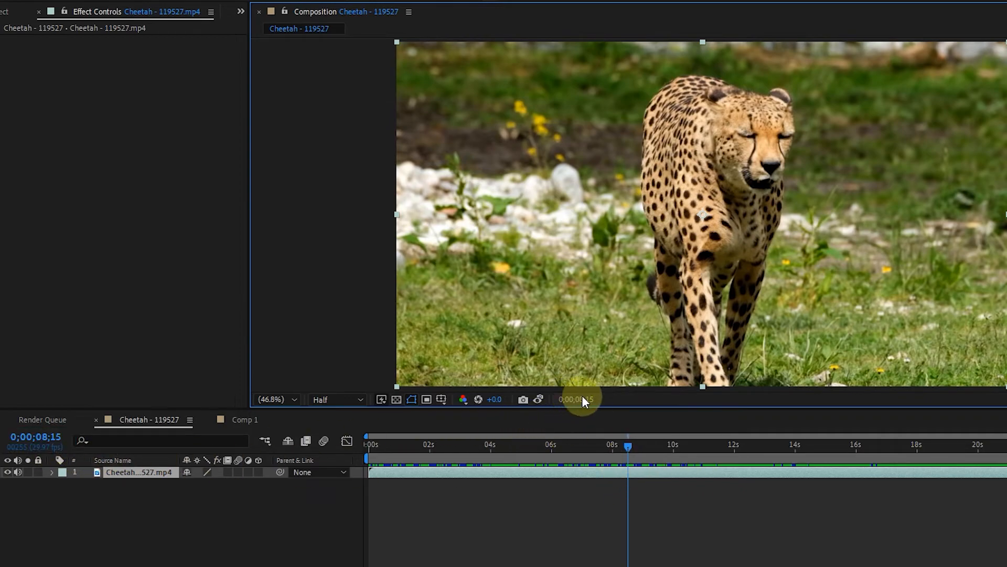
pyautogui.click(575, 398)
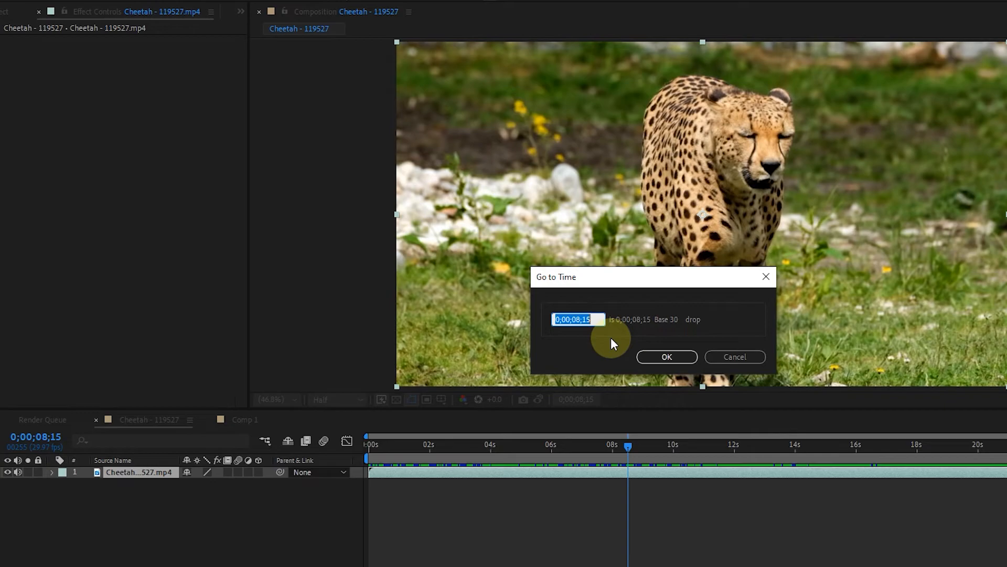
pyautogui.write('500')
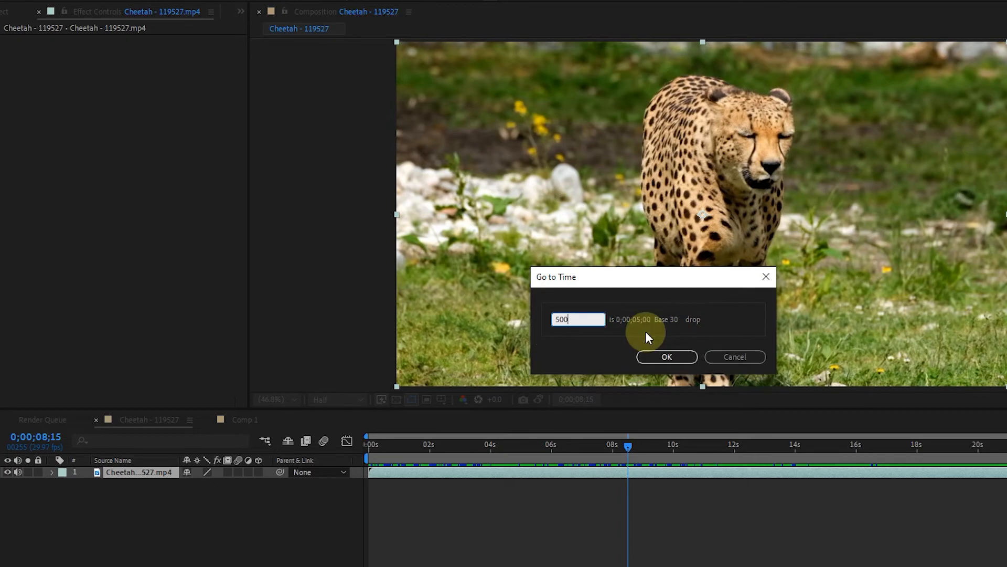
pyautogui.click(666, 357)
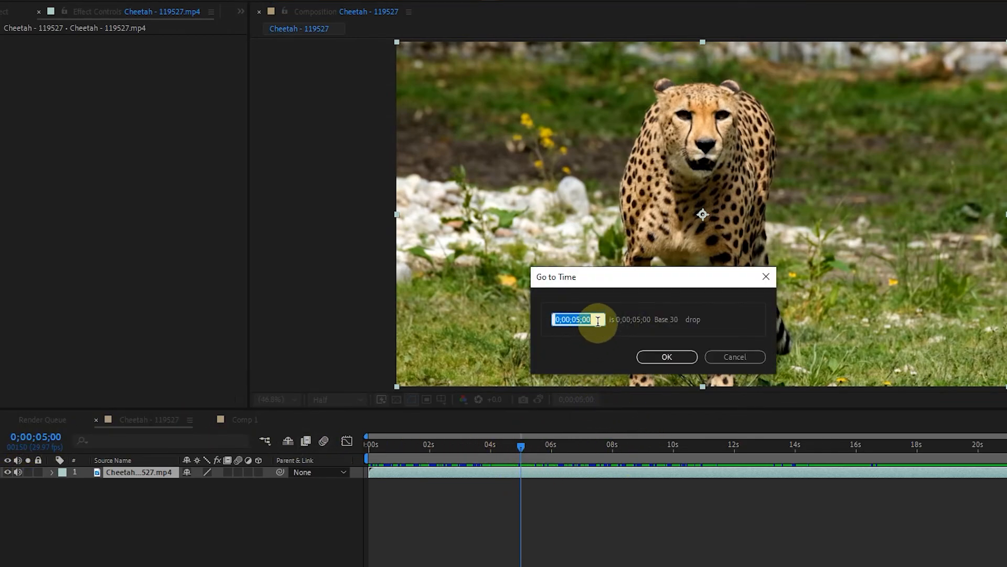
pyautogui.moveTo(514, 324)
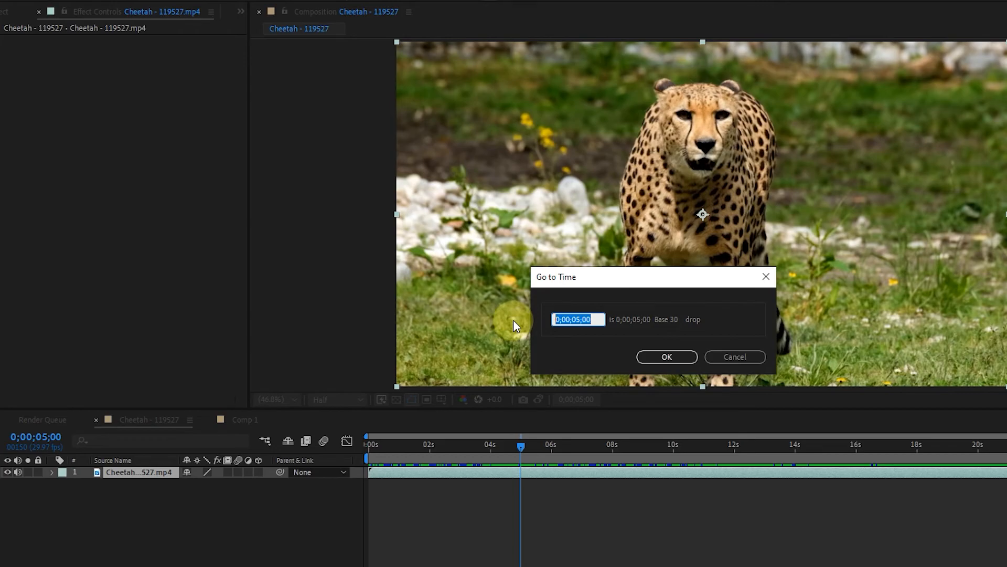
# Enter +10 in Go to Time to advance to 0;00;05;10.
pyautogui.write('+')
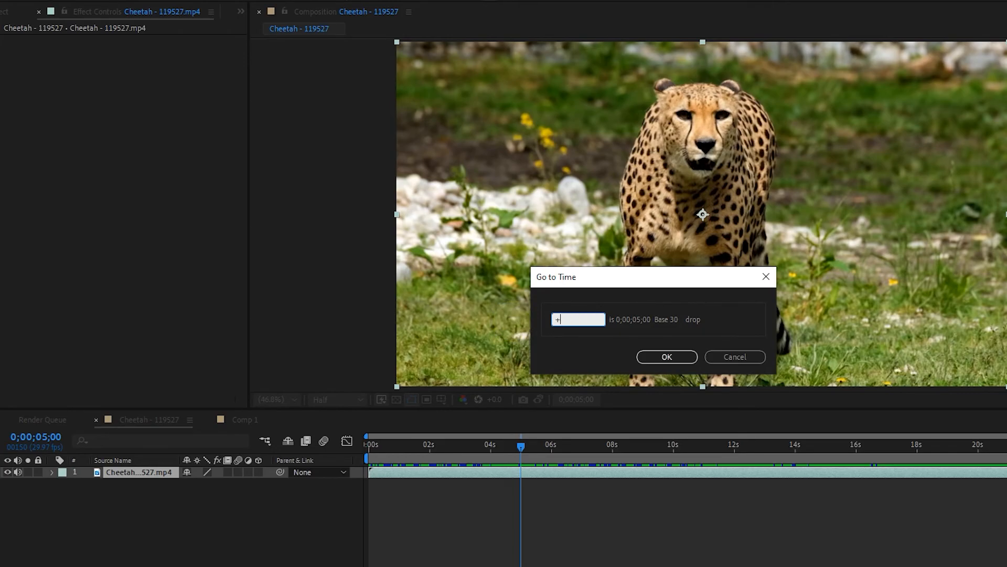
pyautogui.write('1')
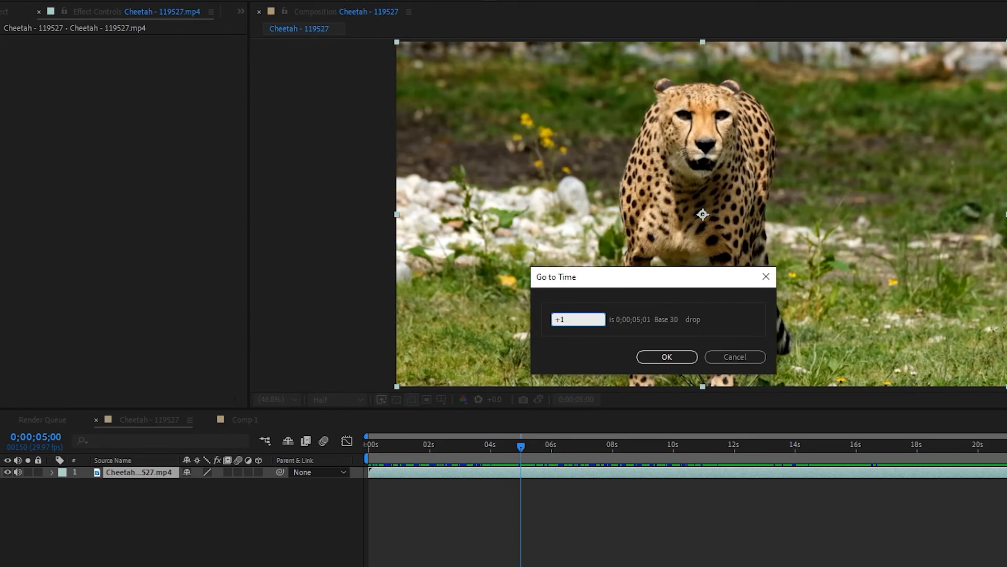
pyautogui.write('0')
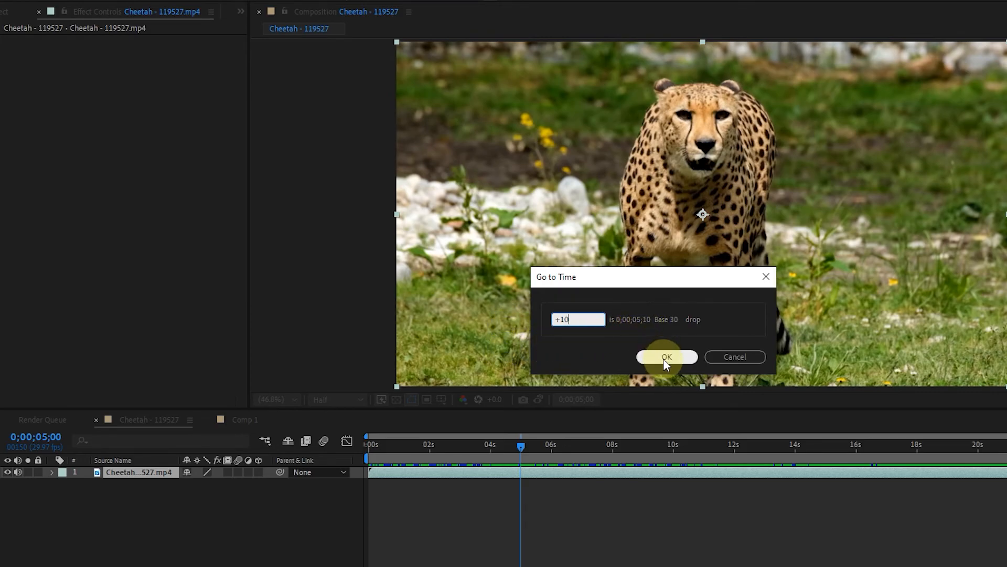
pyautogui.click(666, 357)
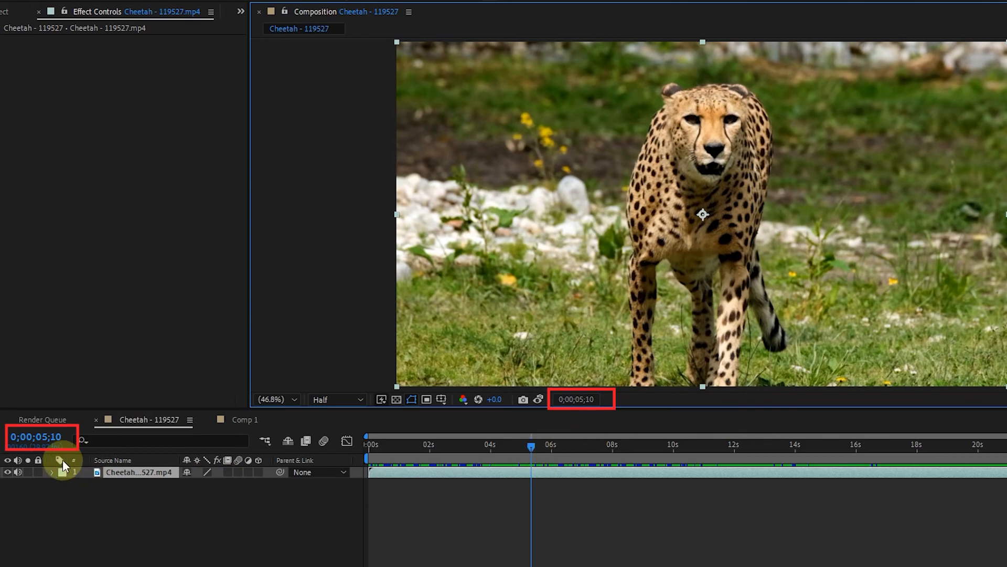